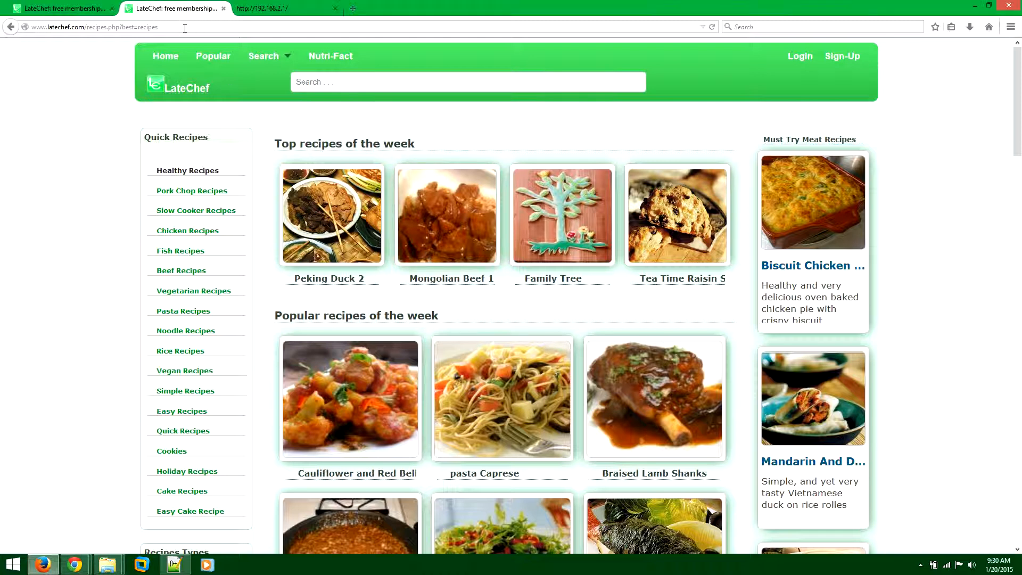
Open the onLine courtesy page from LateChef's Courtesy footer link
{"action": "double_click", "coordinate": [147, 26]}
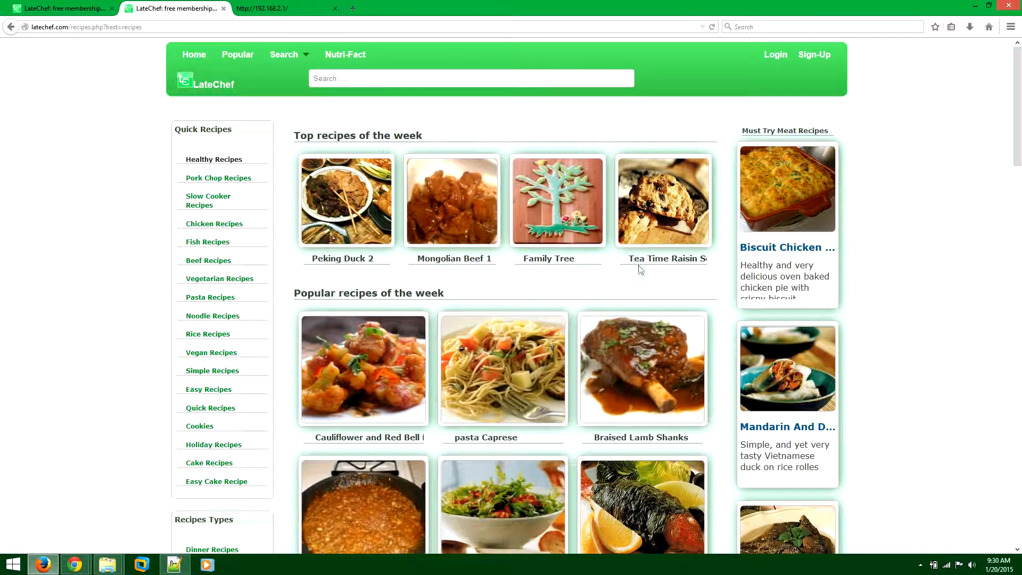
{"action": "scroll", "scroll_direction": "down", "scroll_amount": 3}
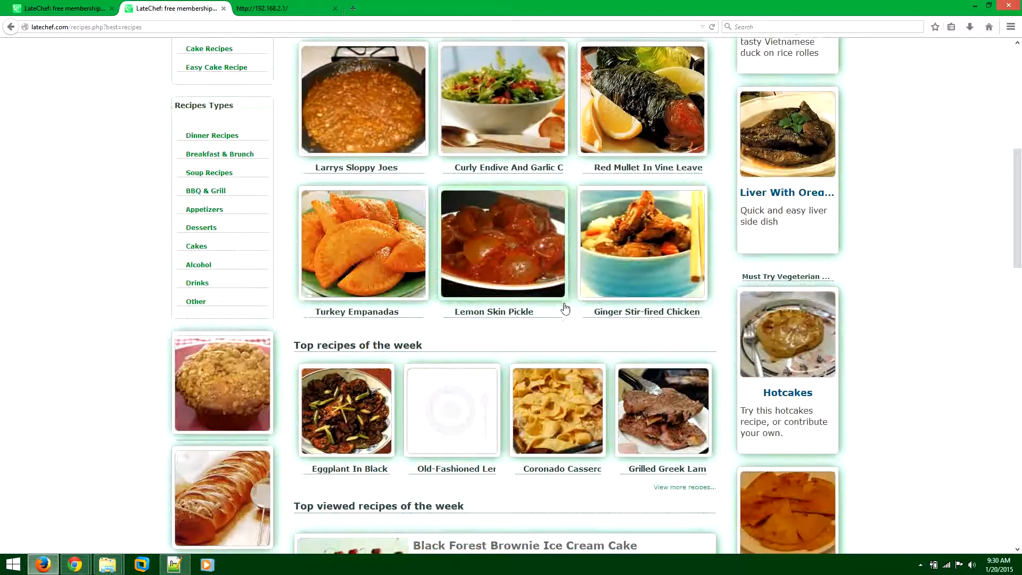
{"action": "scroll", "scroll_direction": "down", "scroll_amount": 3}
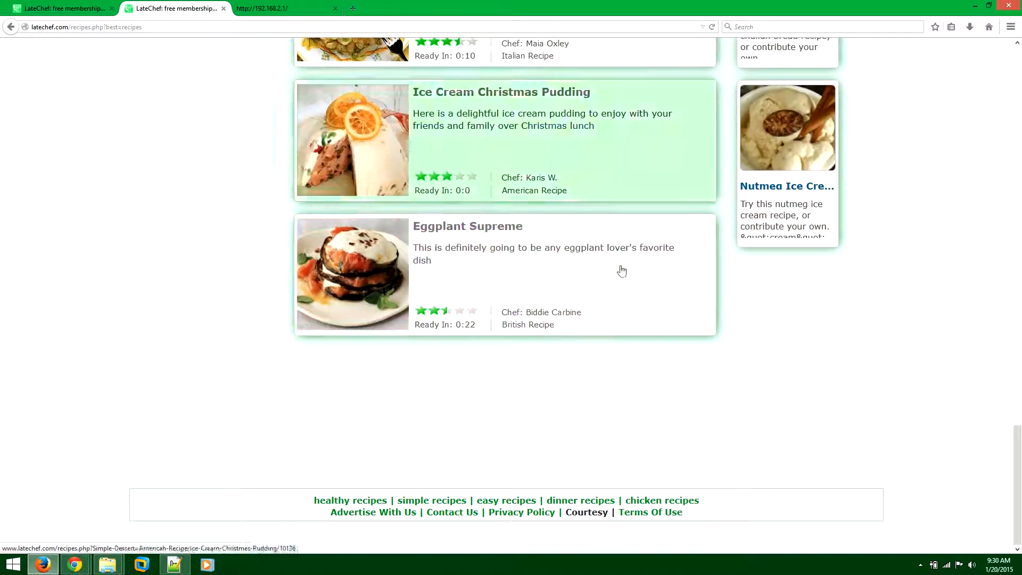
{"action": "mouse_move", "coordinate": [509, 407]}
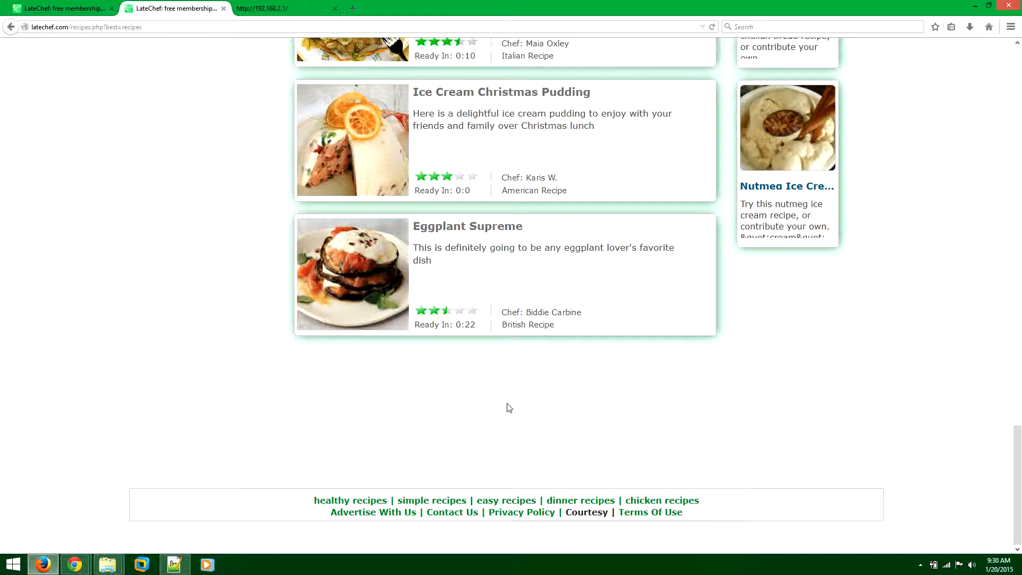
{"action": "mouse_move", "coordinate": [594, 381]}
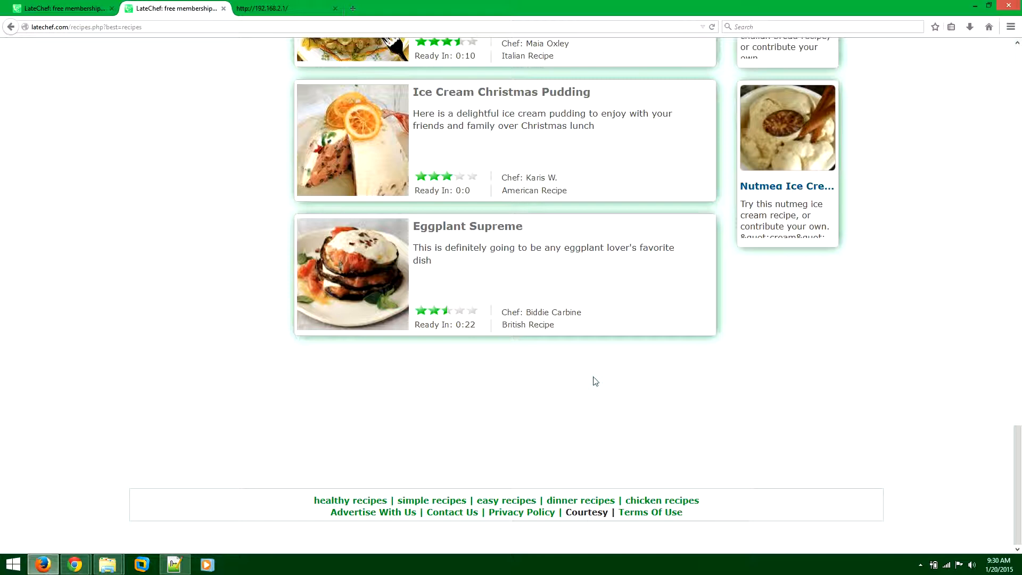
{"action": "mouse_move", "coordinate": [586, 515]}
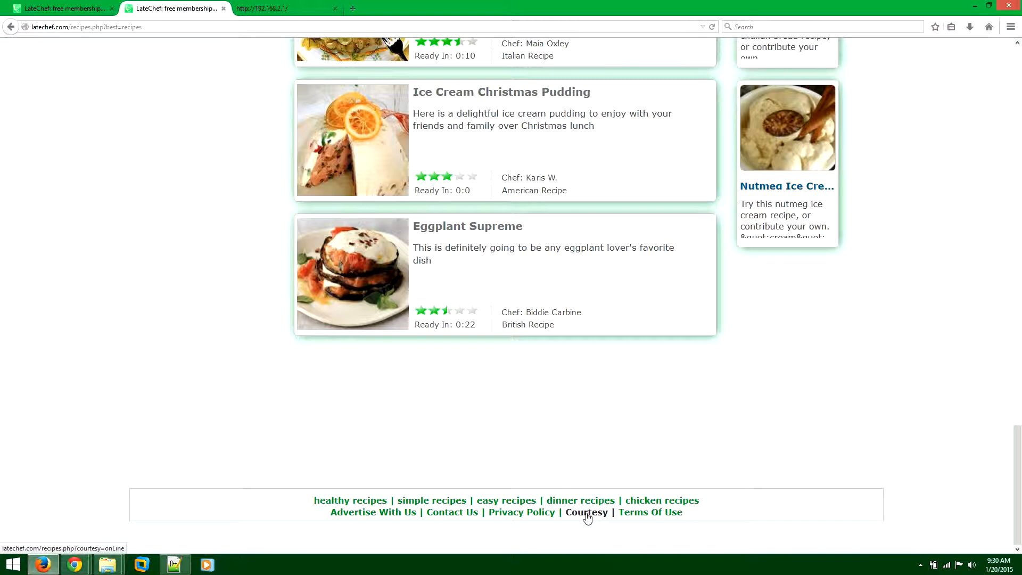
{"action": "mouse_move", "coordinate": [591, 520]}
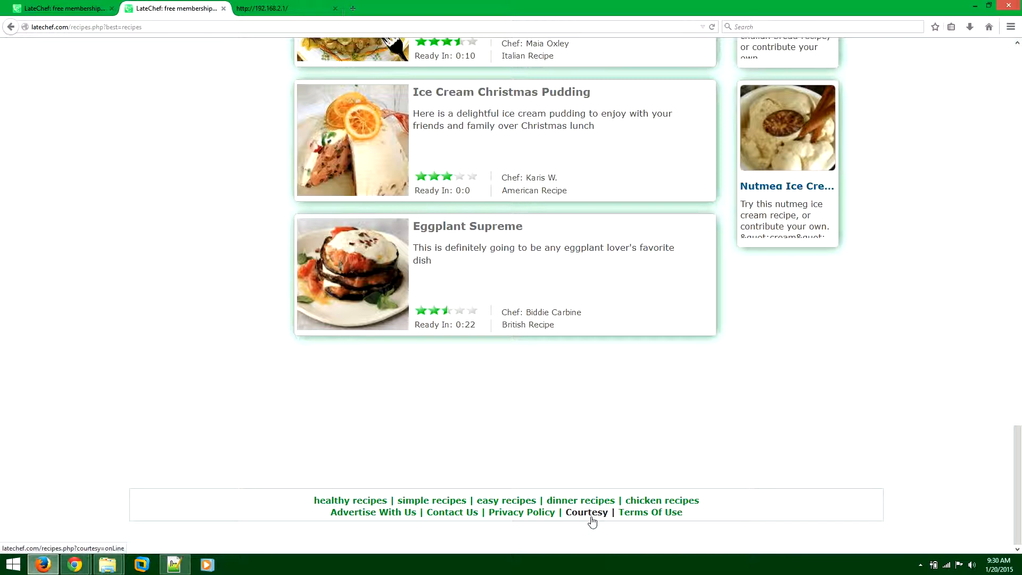
{"action": "left_click", "coordinate": [585, 511]}
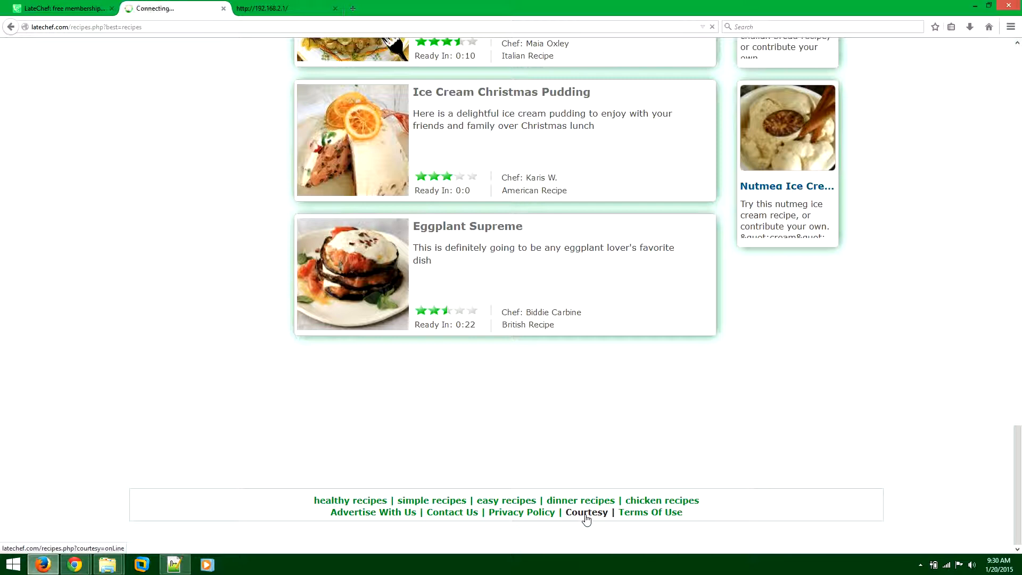
{"action": "left_click", "coordinate": [586, 512]}
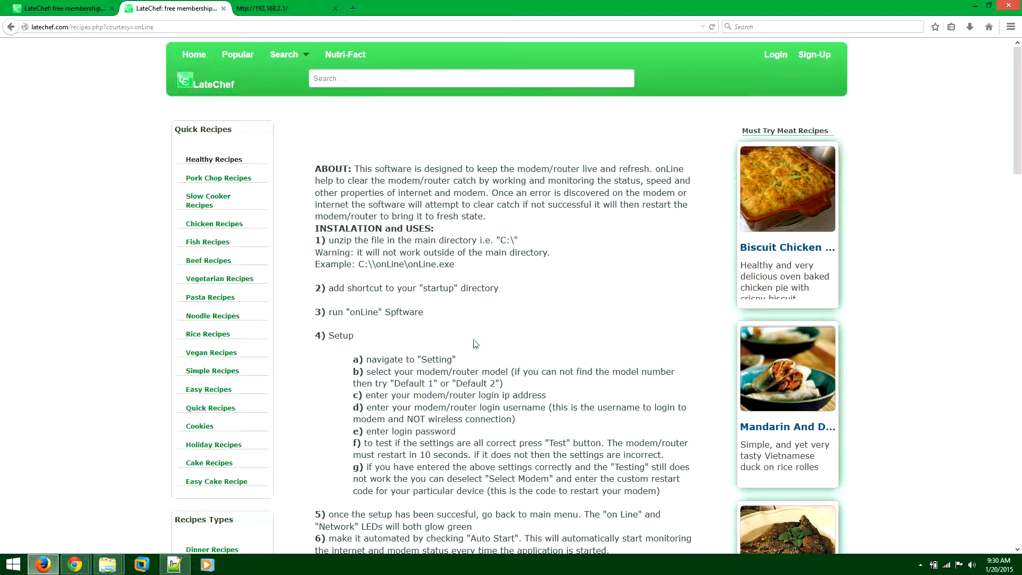
Save onLine.zip from the courtesy page's download link and view recent downloads
{"action": "scroll", "scroll_direction": "down", "scroll_amount": 3}
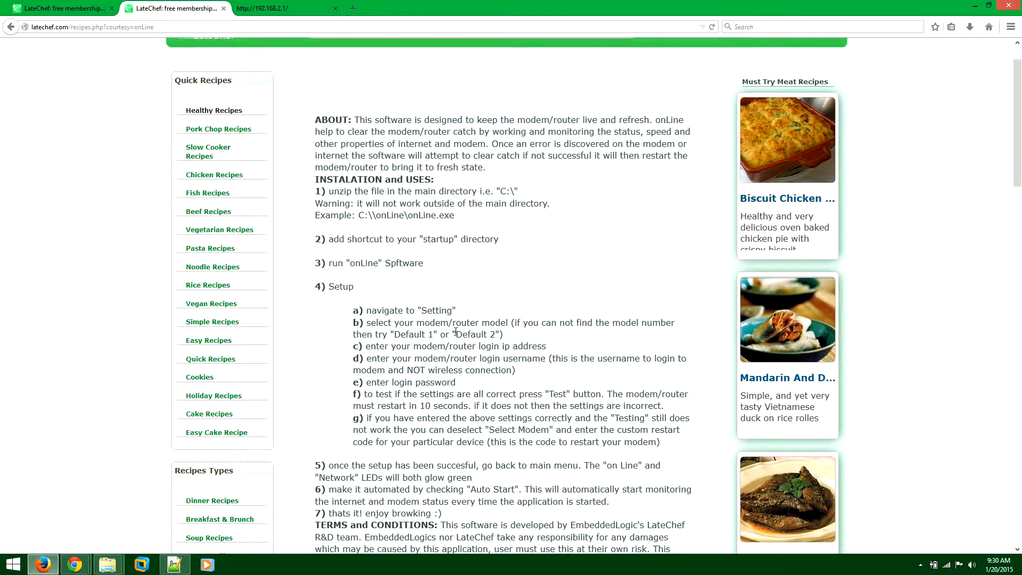
{"action": "scroll", "scroll_direction": "down", "scroll_amount": 3}
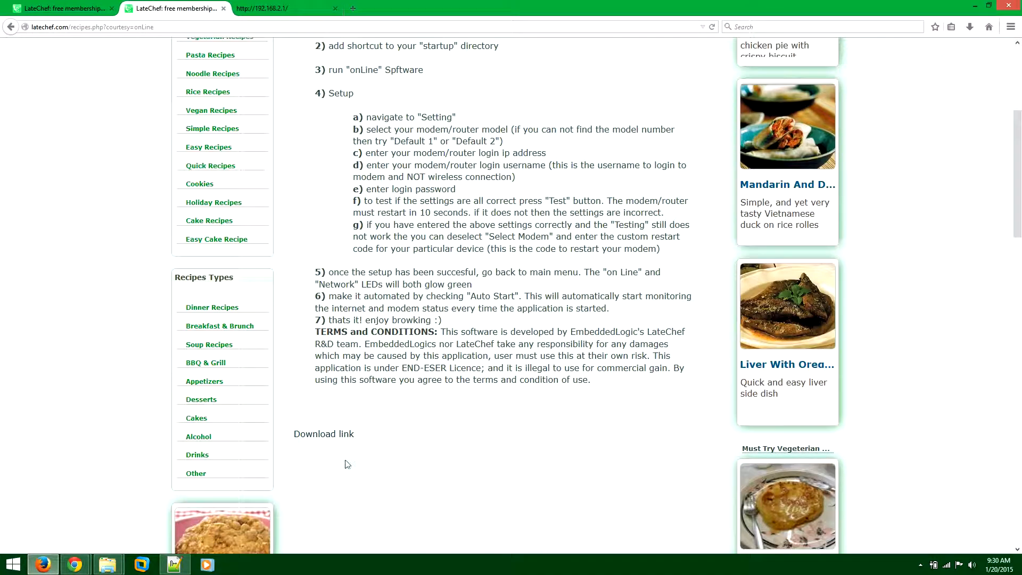
{"action": "left_click", "coordinate": [323, 433]}
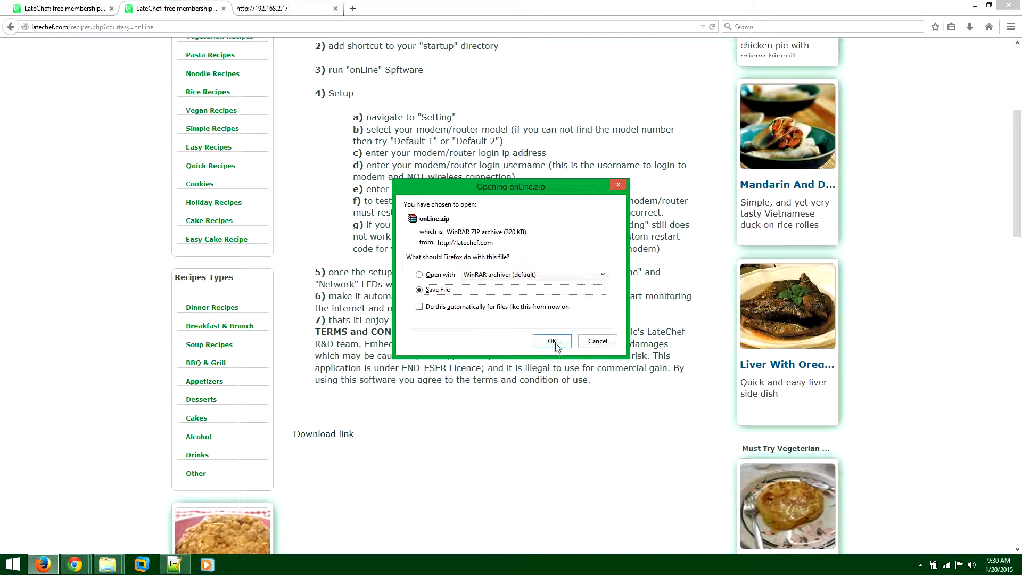
{"action": "left_click", "coordinate": [552, 340]}
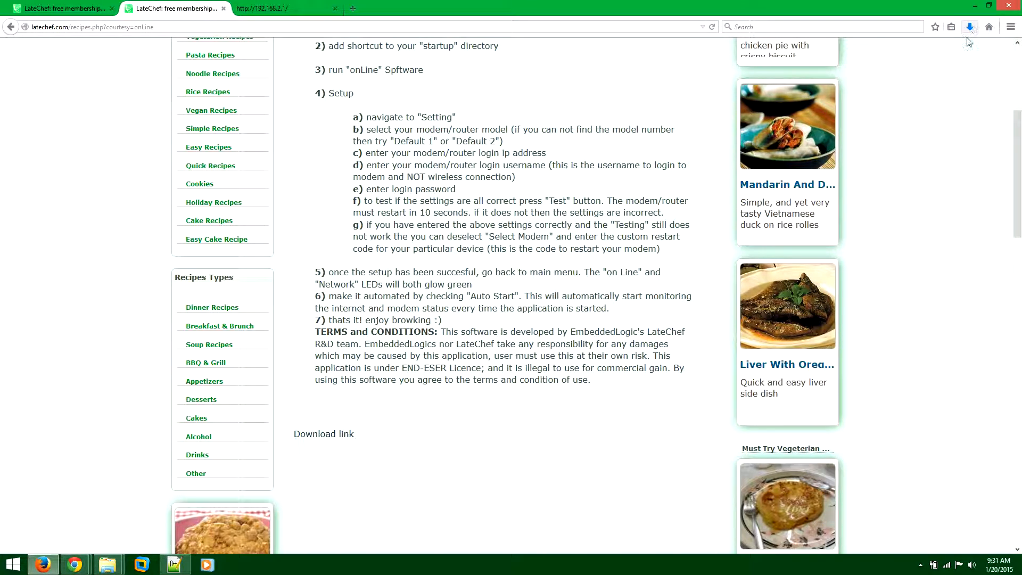
{"action": "left_click", "coordinate": [970, 27]}
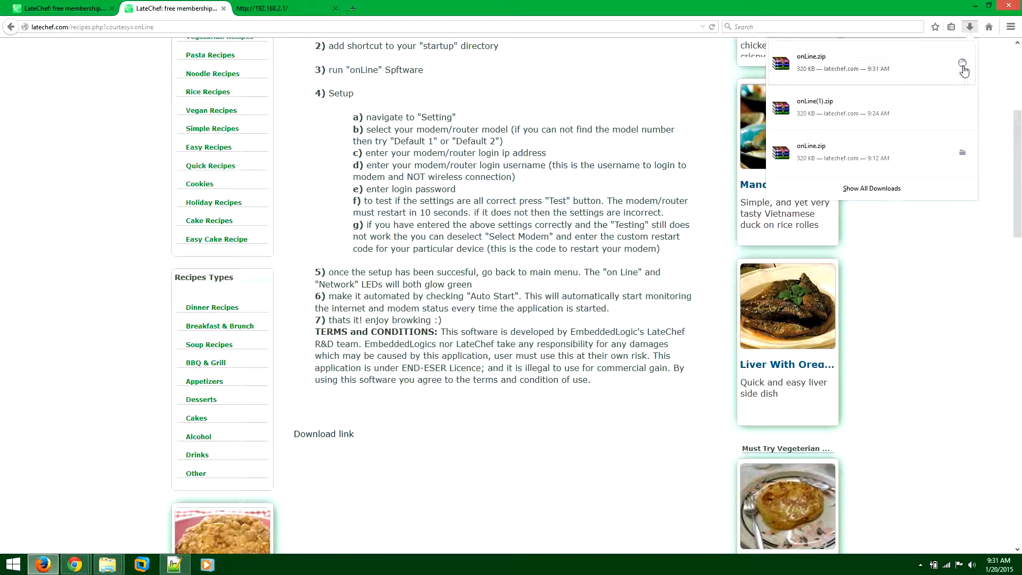
Move onLine.zip from Downloads to the root of Local Disk (C:)
{"action": "left_click", "coordinate": [963, 63]}
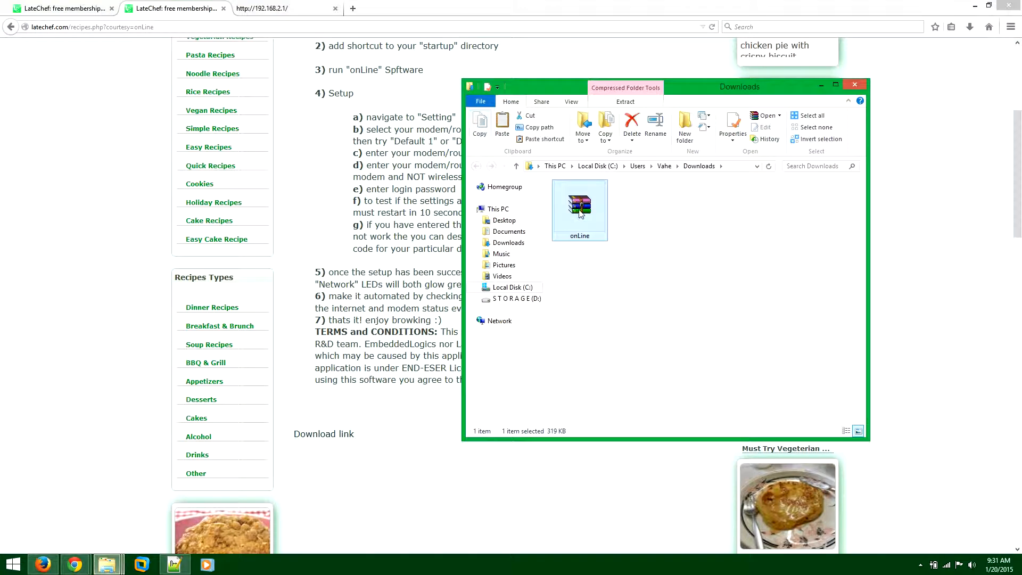
{"action": "right_click", "coordinate": [580, 205]}
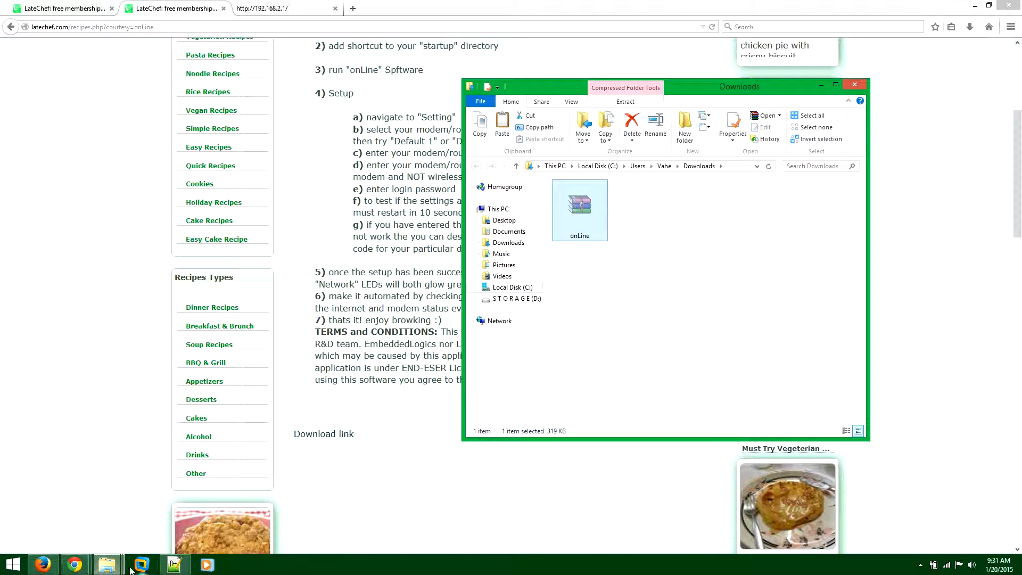
{"action": "left_click", "coordinate": [854, 85]}
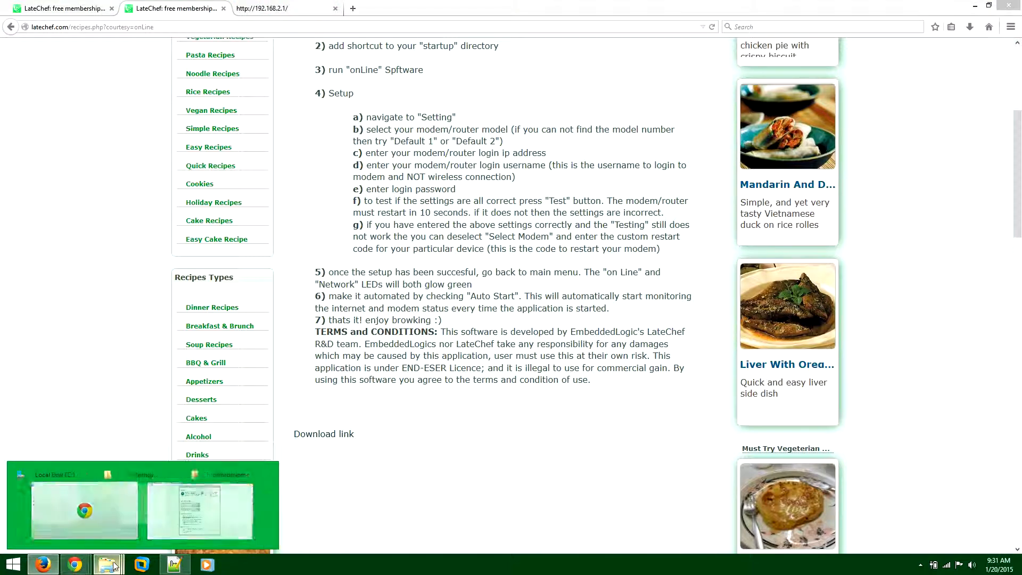
{"action": "left_click", "coordinate": [108, 564]}
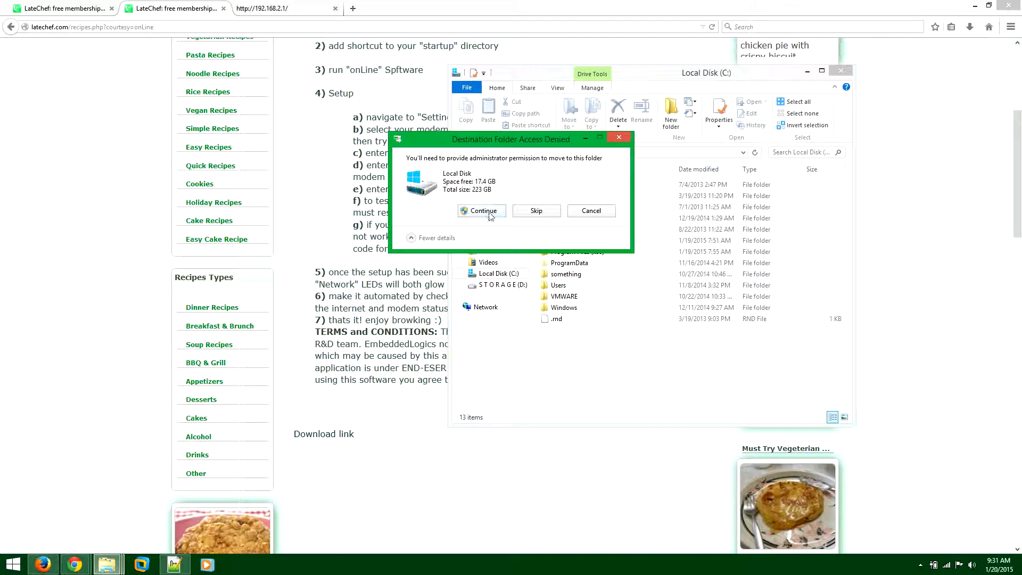
{"action": "left_click", "coordinate": [482, 210]}
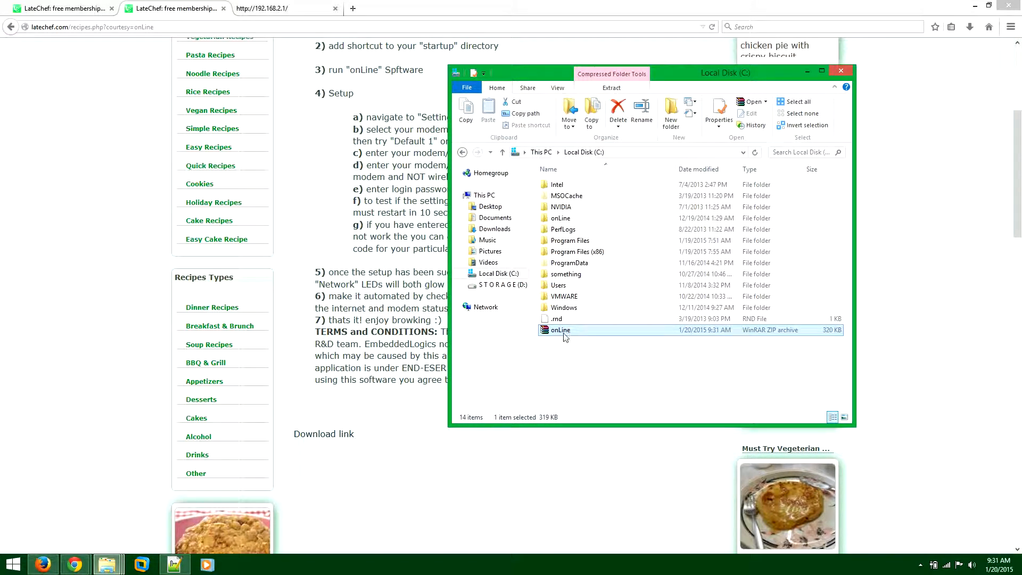
Open the onLine folder on C: to show its program files
{"action": "right_click", "coordinate": [559, 330]}
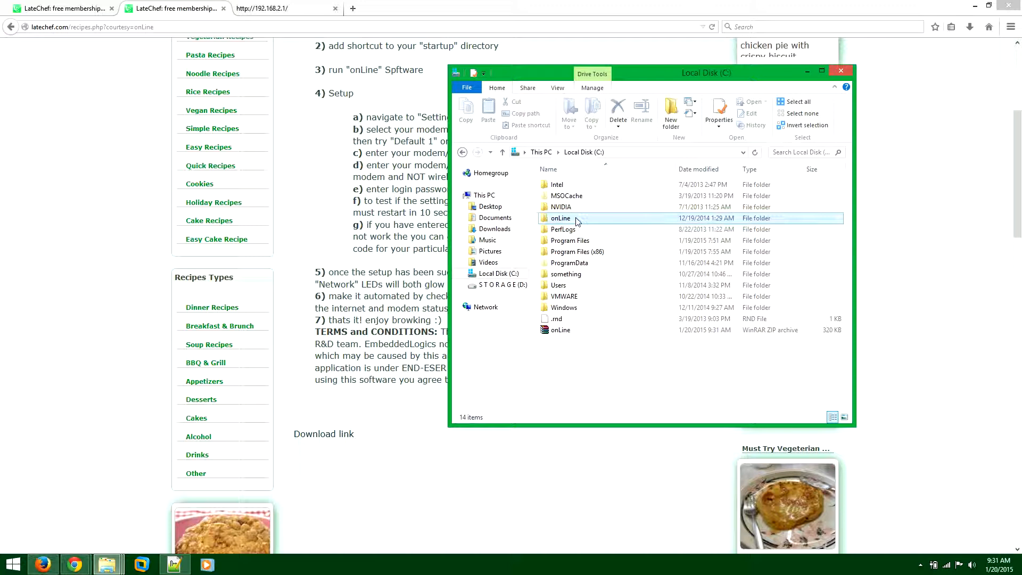
{"action": "left_click", "coordinate": [560, 217]}
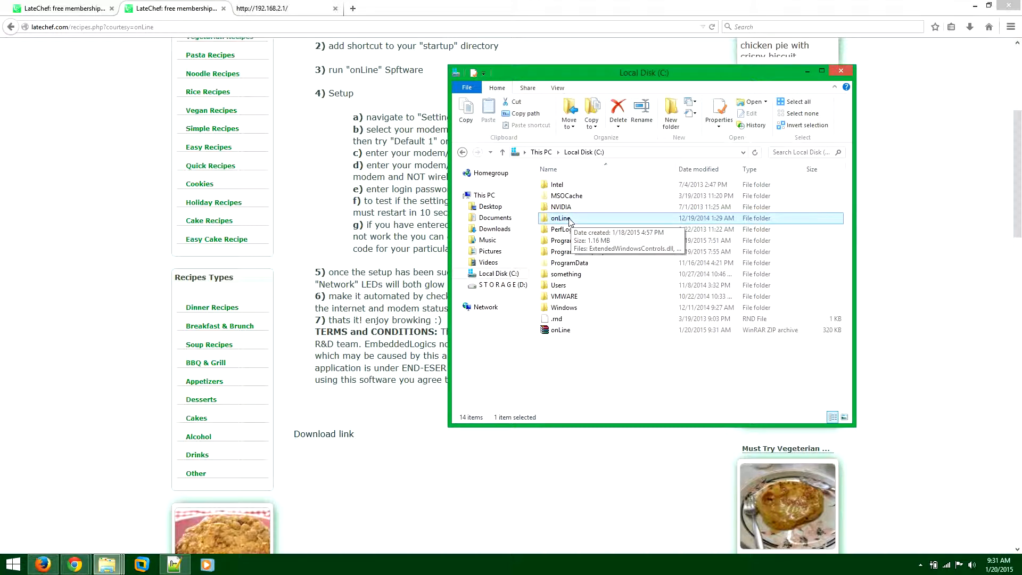
{"action": "double_click", "coordinate": [561, 217]}
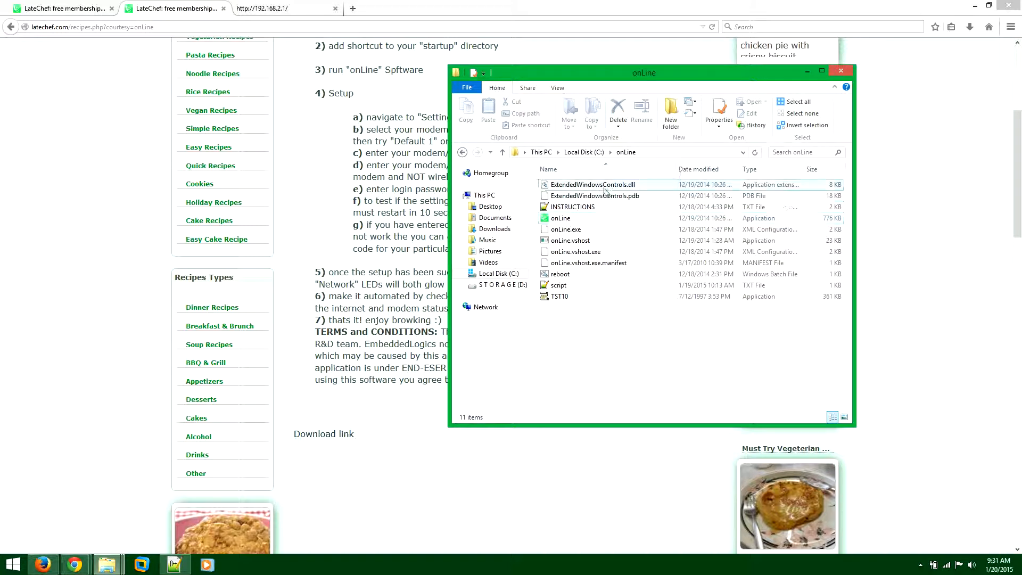
{"action": "mouse_move", "coordinate": [559, 217]}
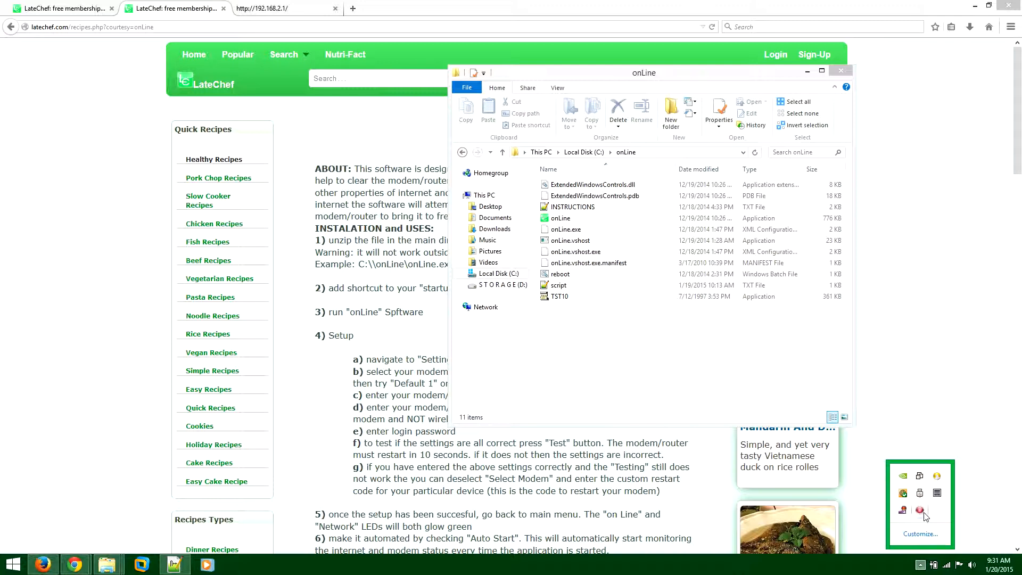
Start the onLine program from the C:\onLine folder
{"action": "left_click", "coordinate": [560, 218]}
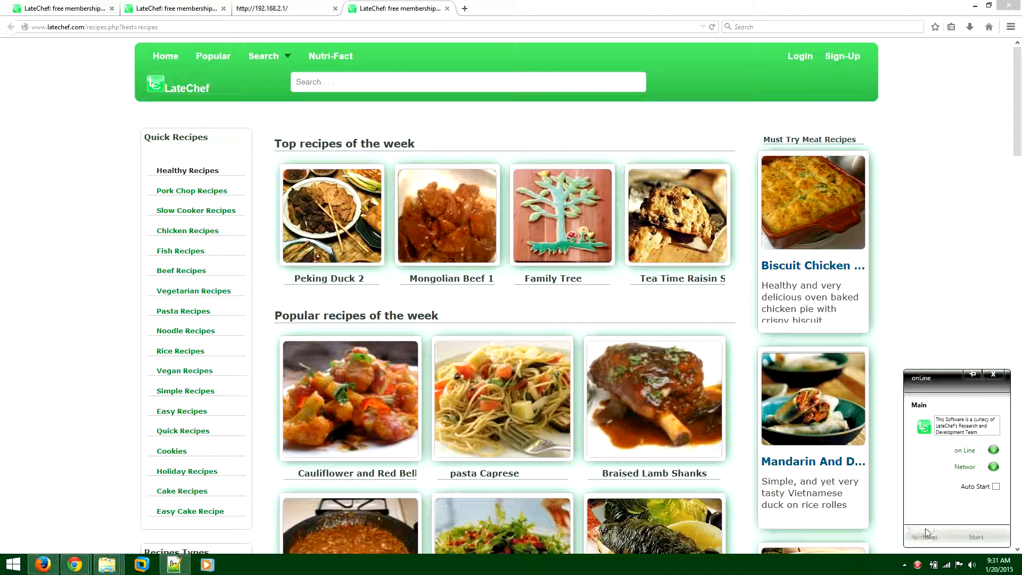
Show onLine's Settings page with modem model, router IP 192.168.2.1 and login fields
{"action": "left_click", "coordinate": [923, 536]}
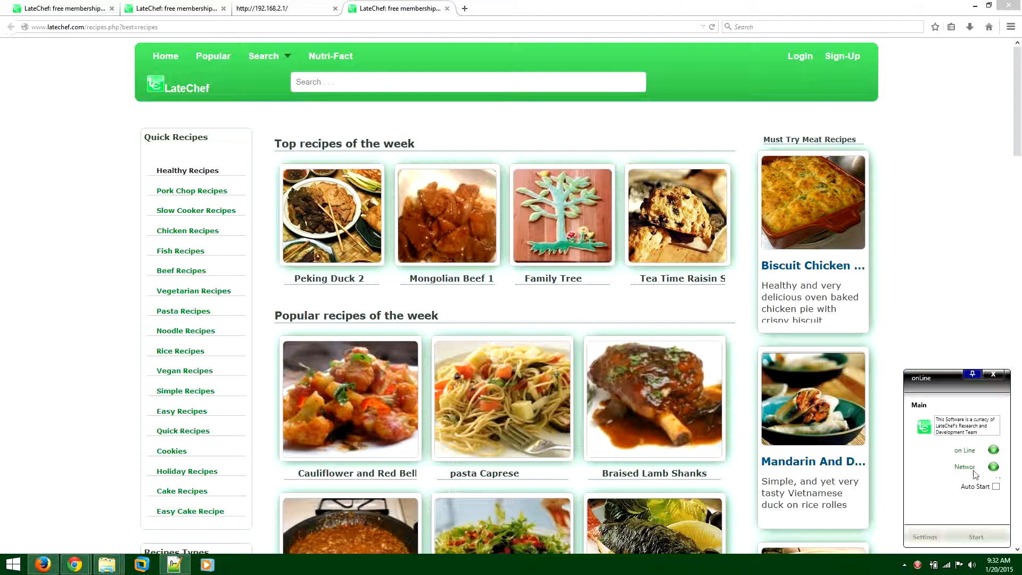
{"action": "mouse_move", "coordinate": [967, 476]}
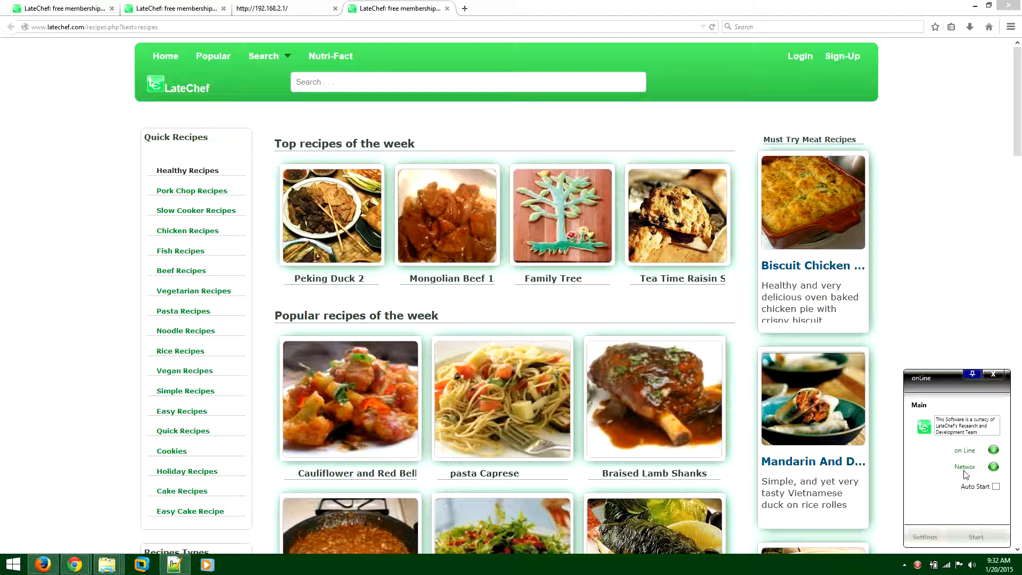
{"action": "mouse_move", "coordinate": [1001, 474]}
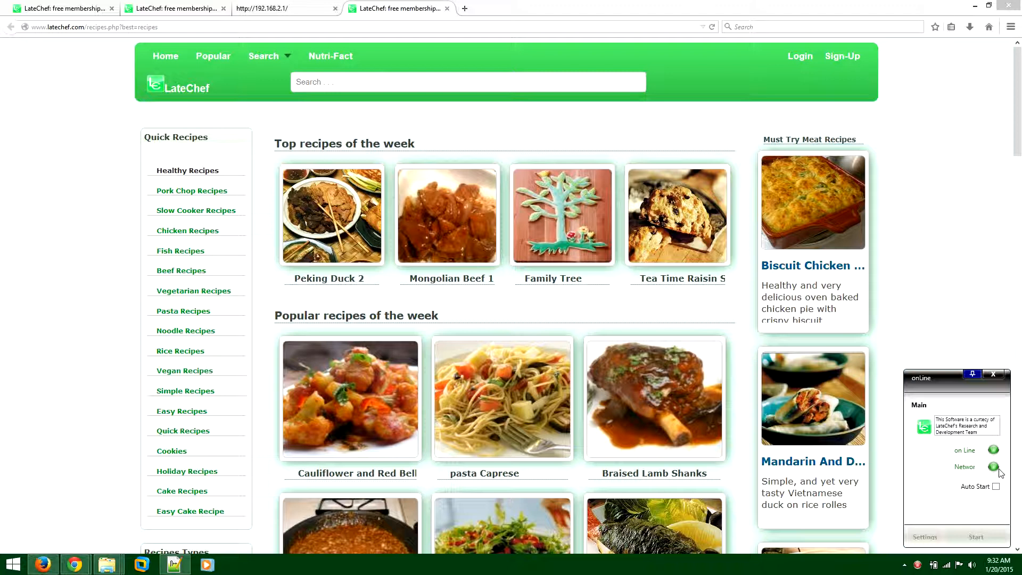
{"action": "mouse_move", "coordinate": [990, 473]}
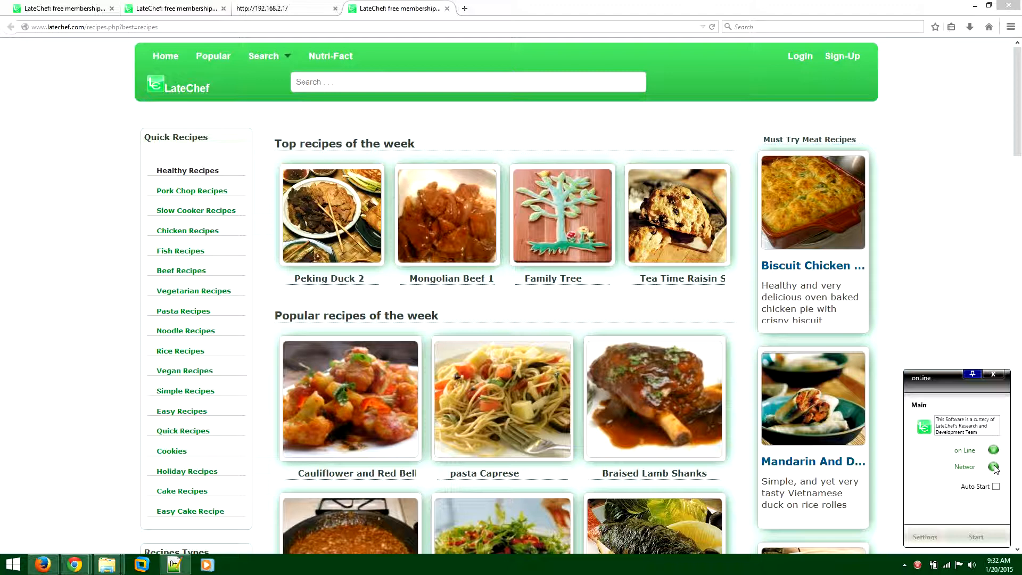
{"action": "mouse_move", "coordinate": [1017, 478]}
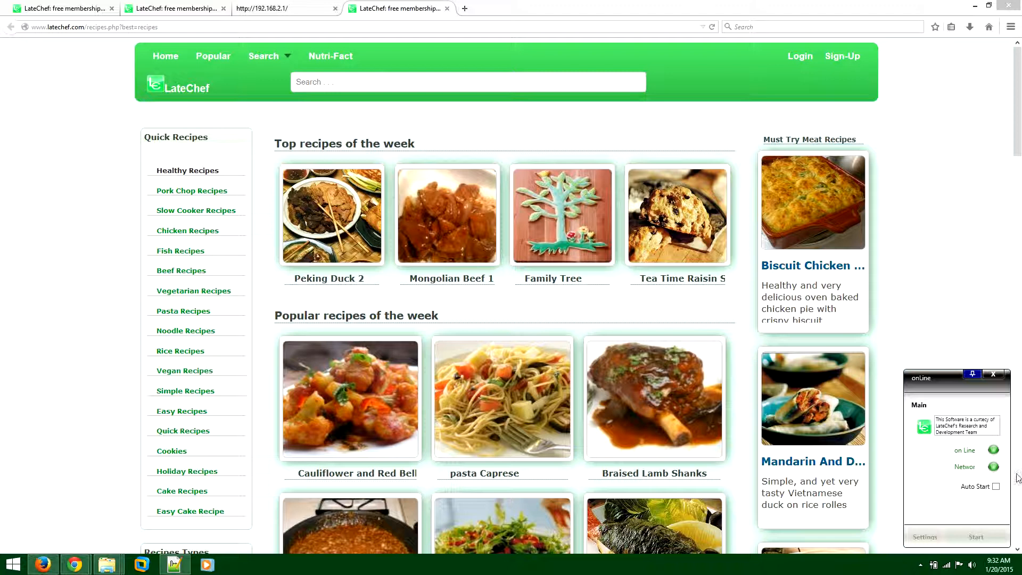
{"action": "mouse_move", "coordinate": [952, 460]}
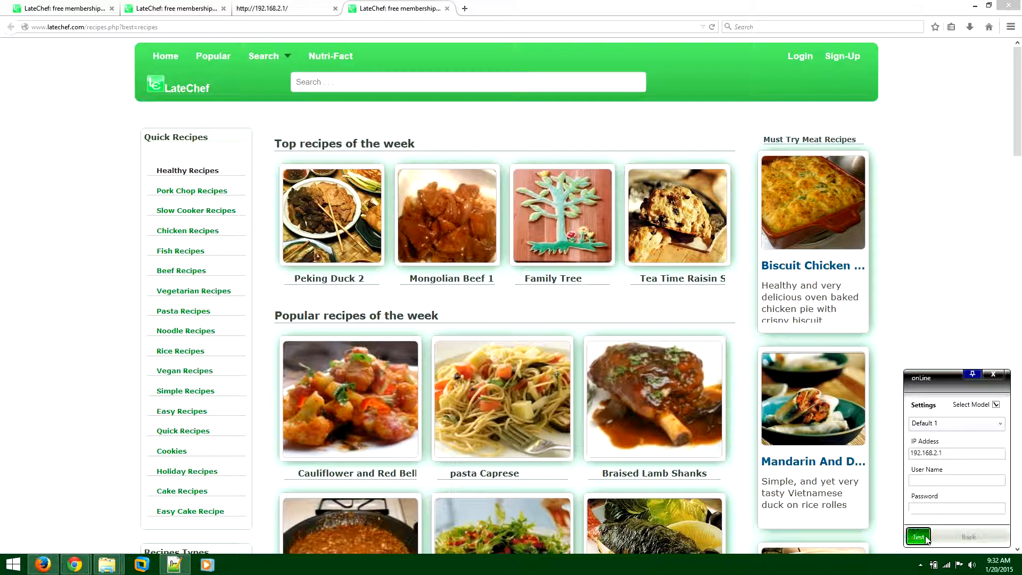
Test the connection and select router address 192.168.2.1 for use in the browser
{"action": "left_click", "coordinate": [956, 453]}
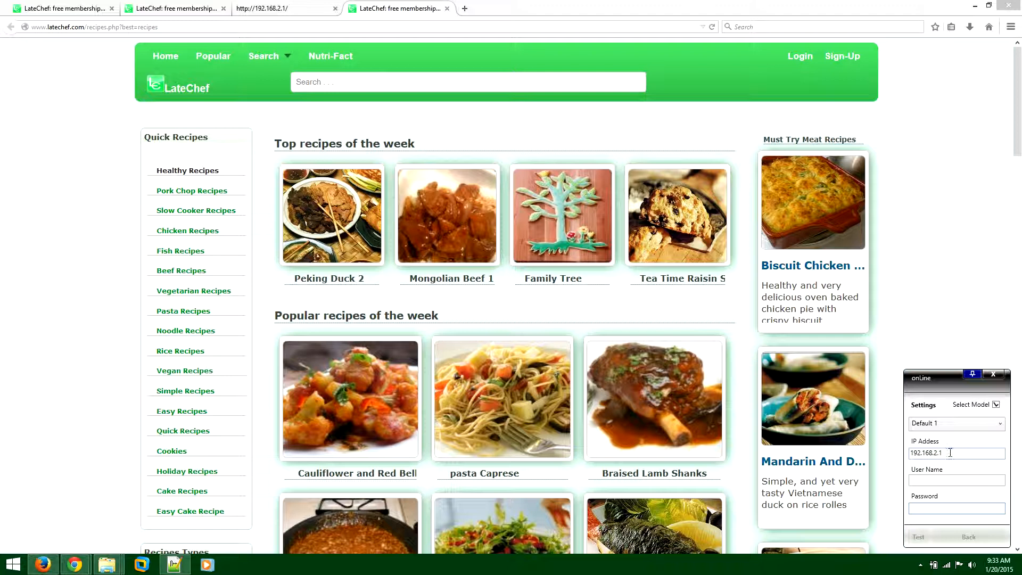
{"action": "triple_click", "coordinate": [946, 453]}
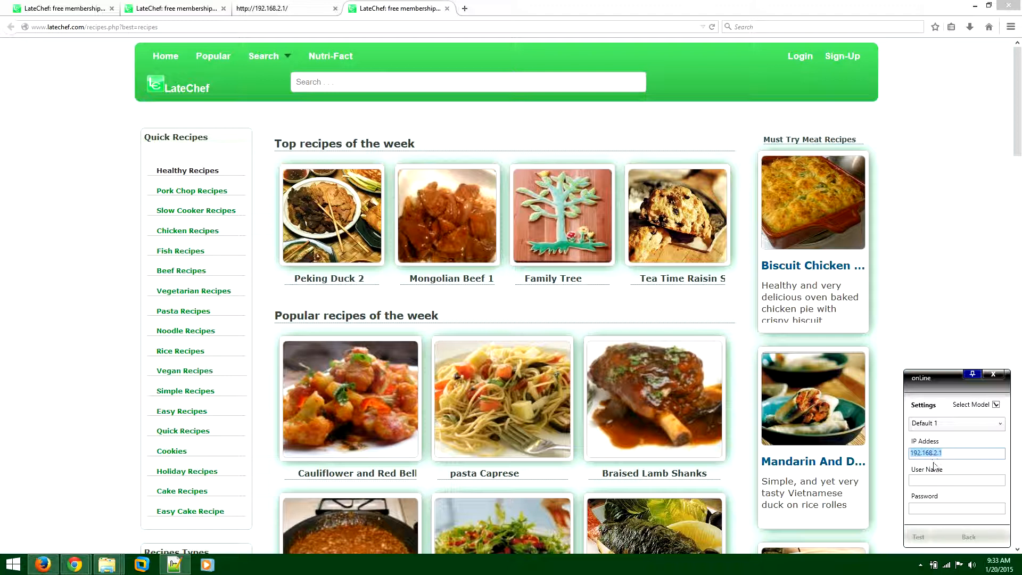
{"action": "left_click", "coordinate": [280, 9]}
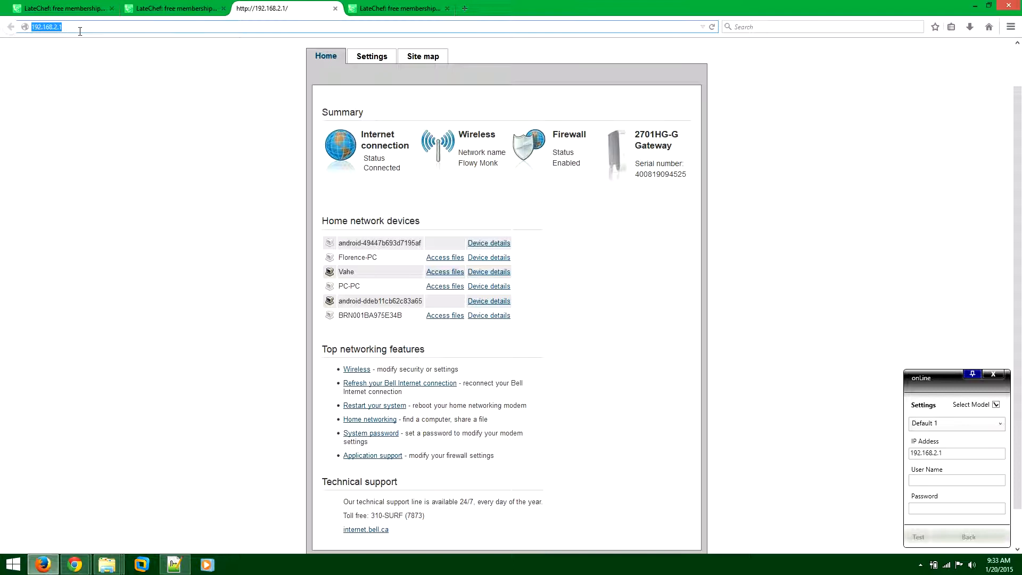
{"action": "mouse_move", "coordinate": [573, 334]}
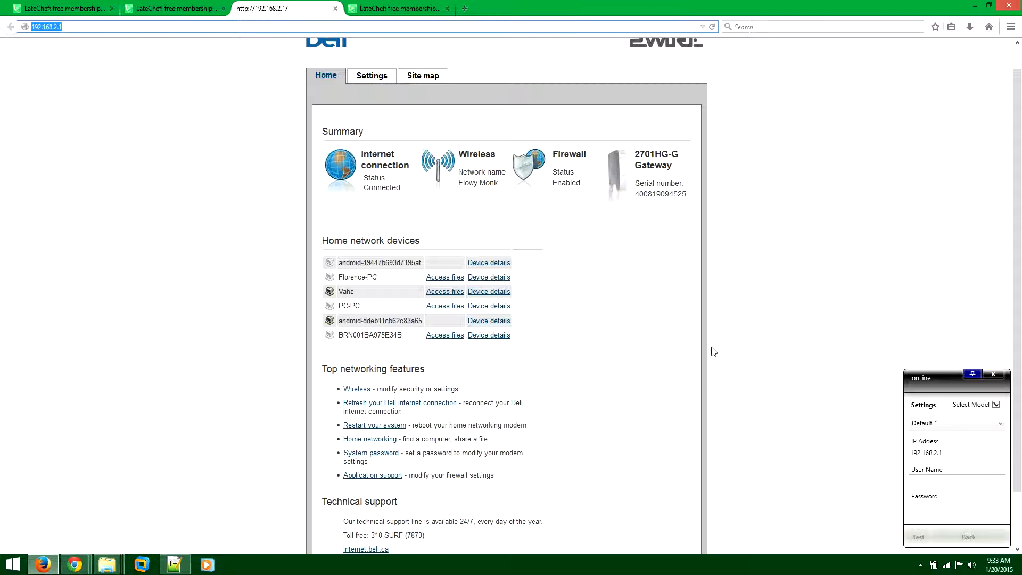
Deselect the router address and return to onLine's settings beside the Bell home page
{"action": "left_click", "coordinate": [956, 508]}
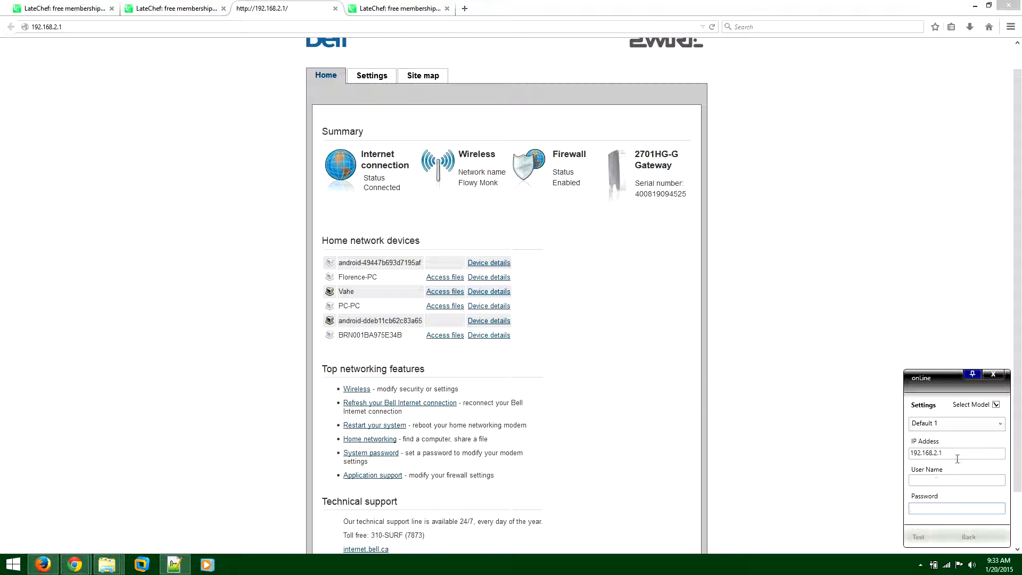
{"action": "left_click", "coordinate": [956, 507]}
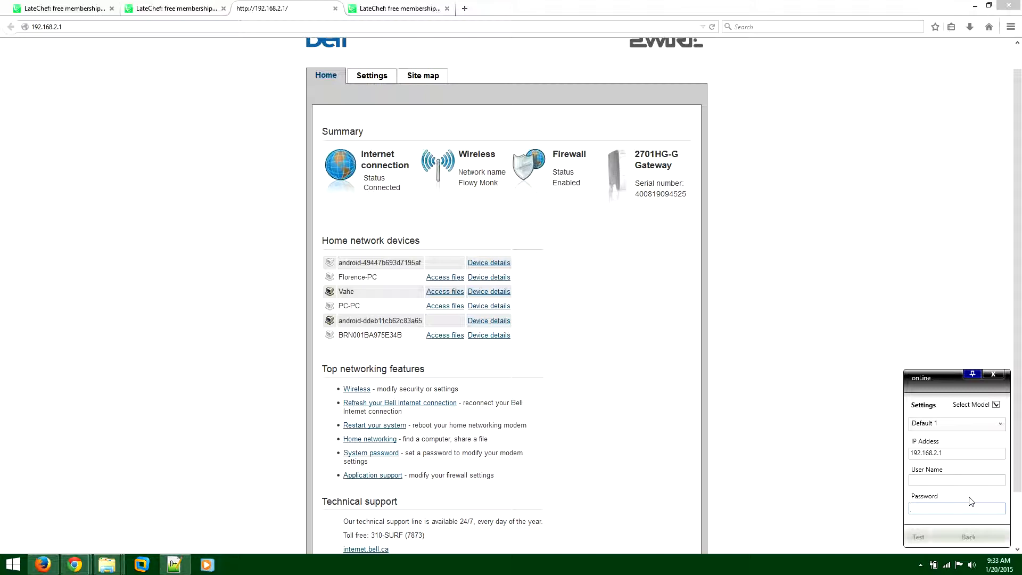
{"action": "left_click", "coordinate": [955, 423]}
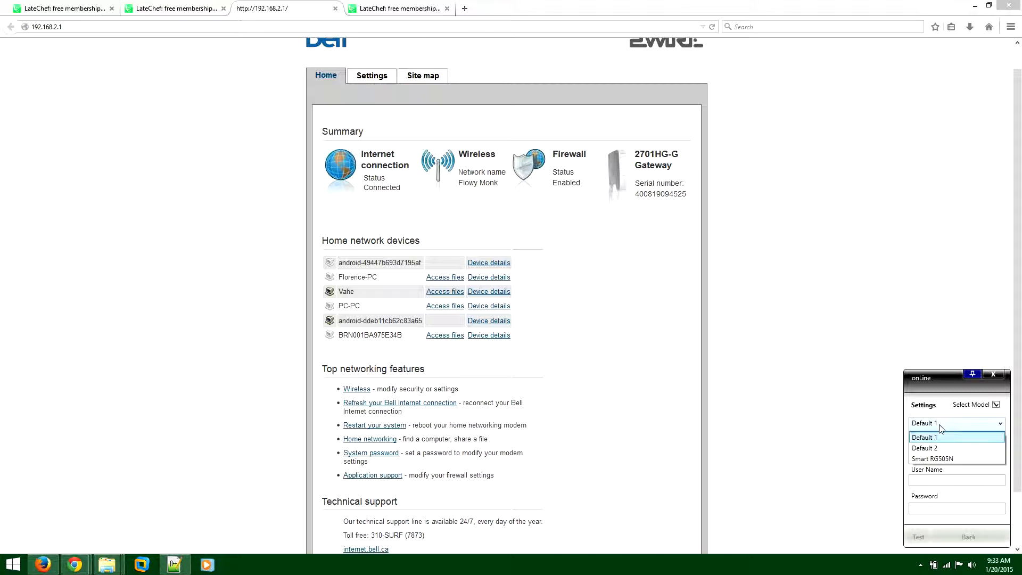
{"action": "mouse_move", "coordinate": [945, 458]}
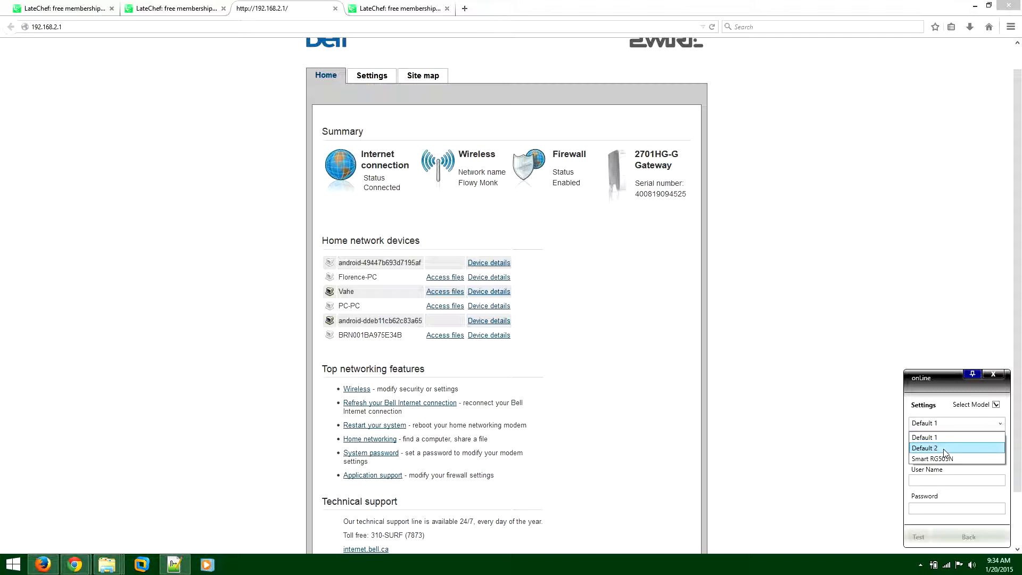
{"action": "mouse_move", "coordinate": [952, 444]}
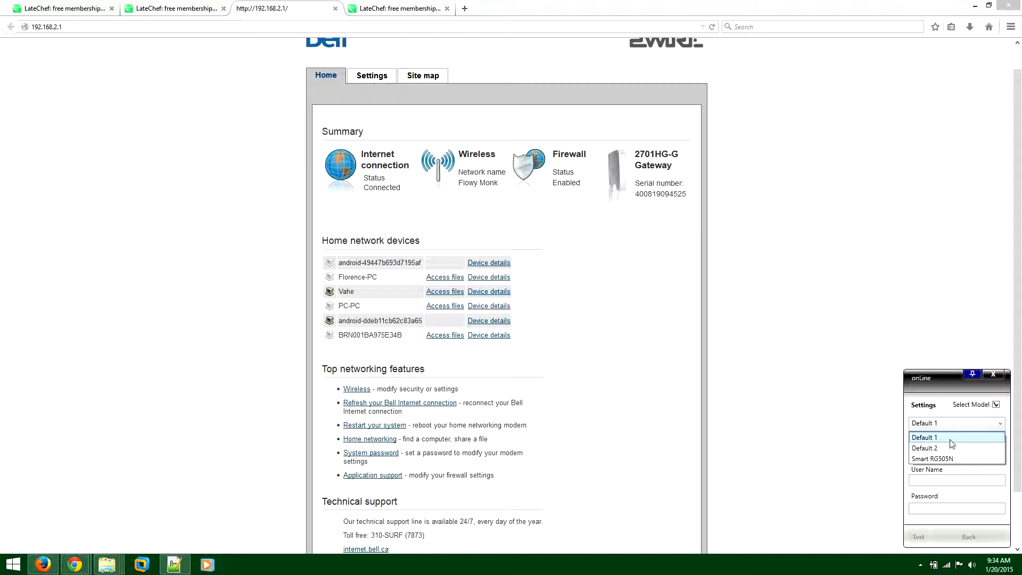
{"action": "left_click", "coordinate": [925, 438]}
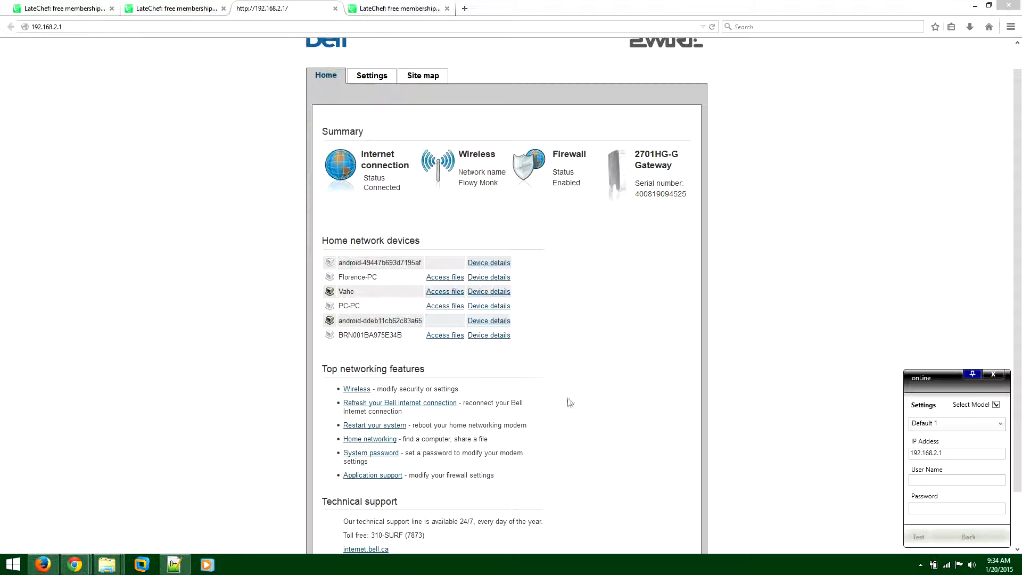
Run onLine's connection test repeatedly with the Default 1 model
{"action": "left_click", "coordinate": [918, 537]}
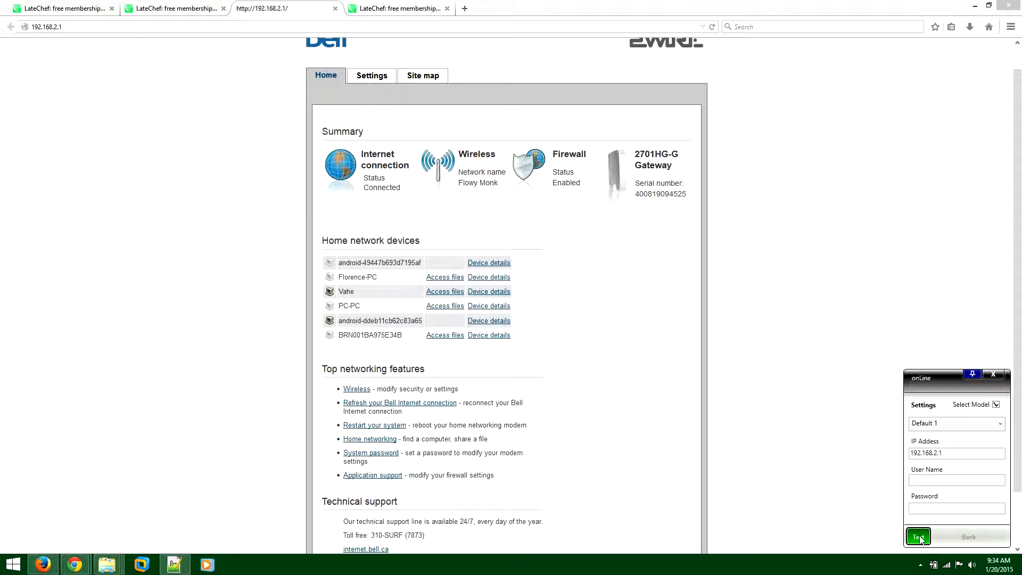
{"action": "left_click", "coordinate": [917, 537]}
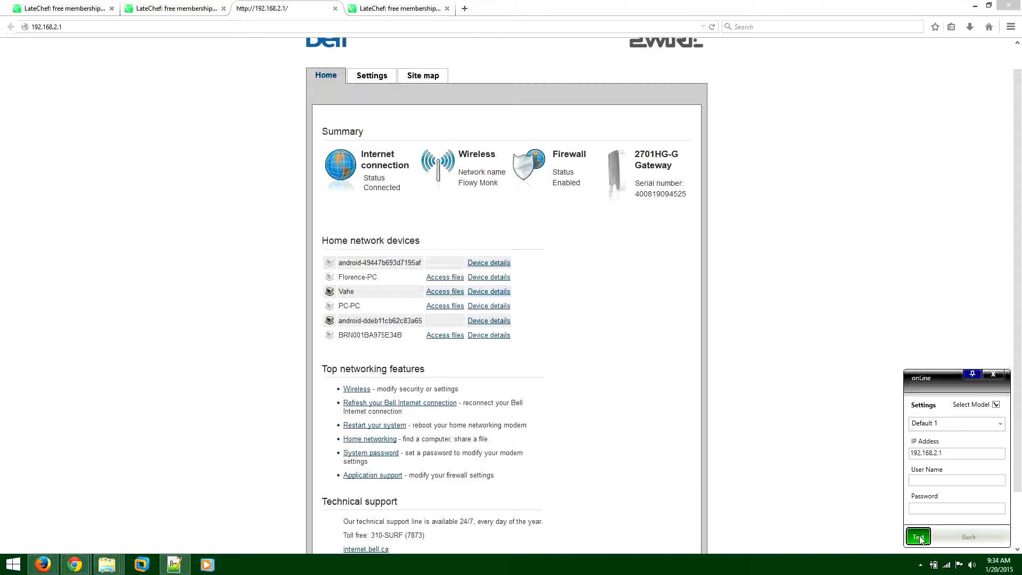
{"action": "left_click", "coordinate": [917, 537]}
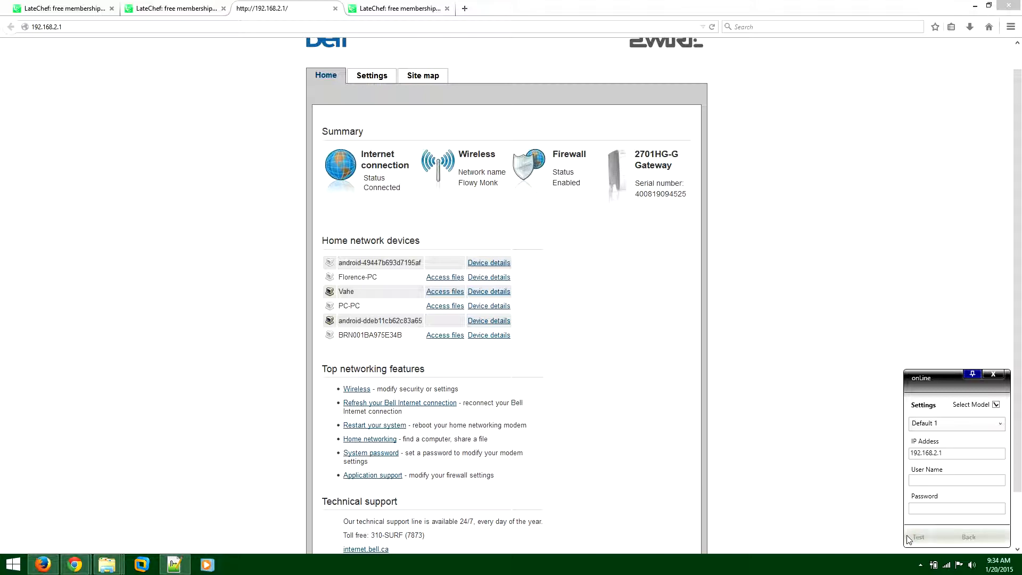
{"action": "left_click", "coordinate": [919, 537]}
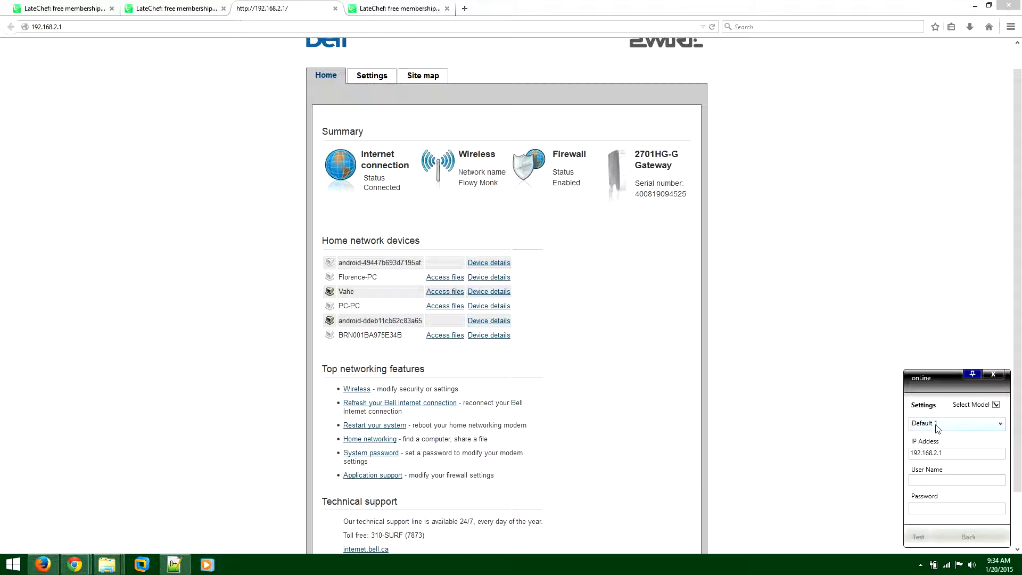
Switch the modem model to Default 2 and begin a custom restart command entry
{"action": "left_click", "coordinate": [956, 423]}
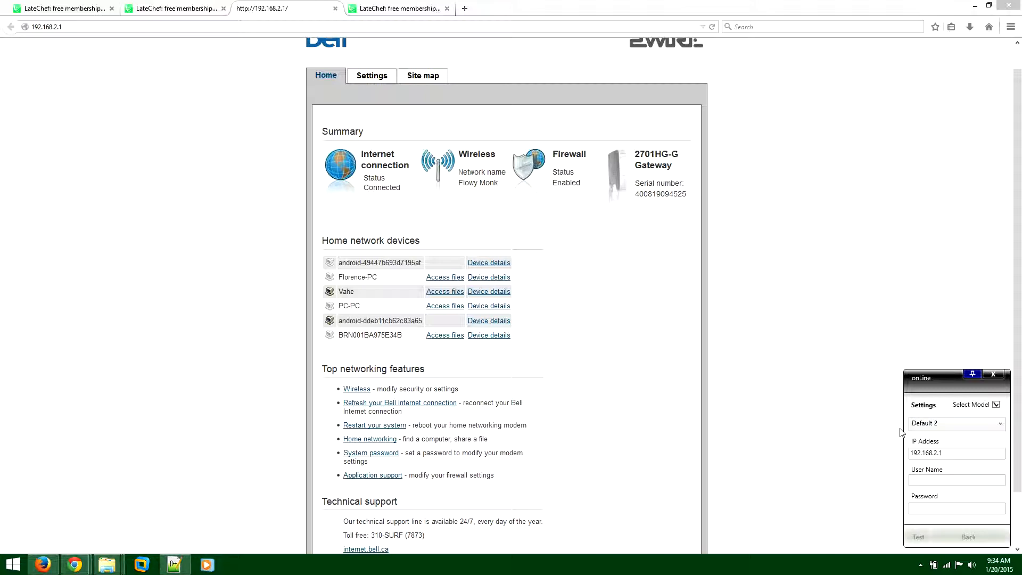
{"action": "left_click", "coordinate": [918, 536]}
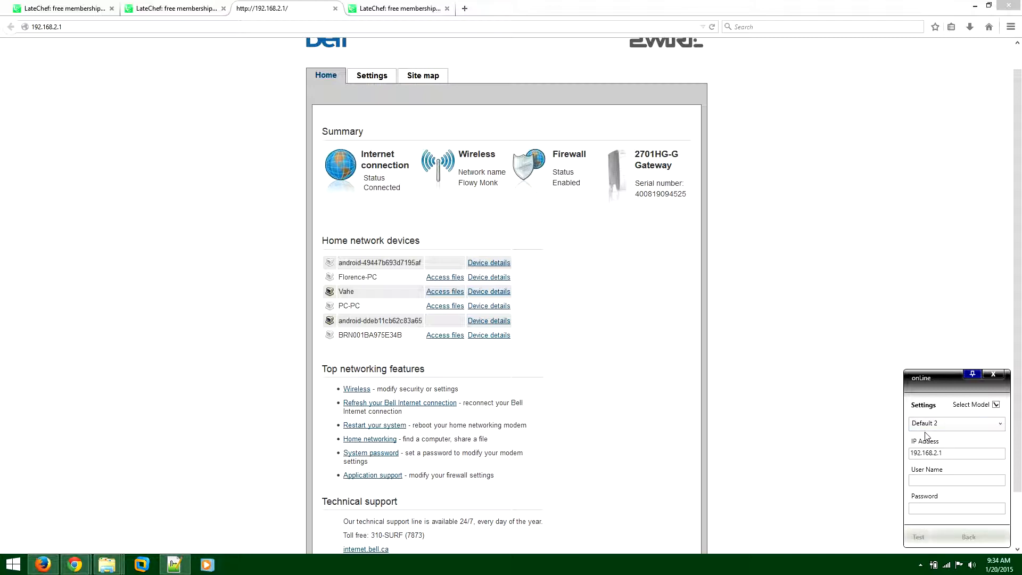
{"action": "left_click", "coordinate": [955, 423]}
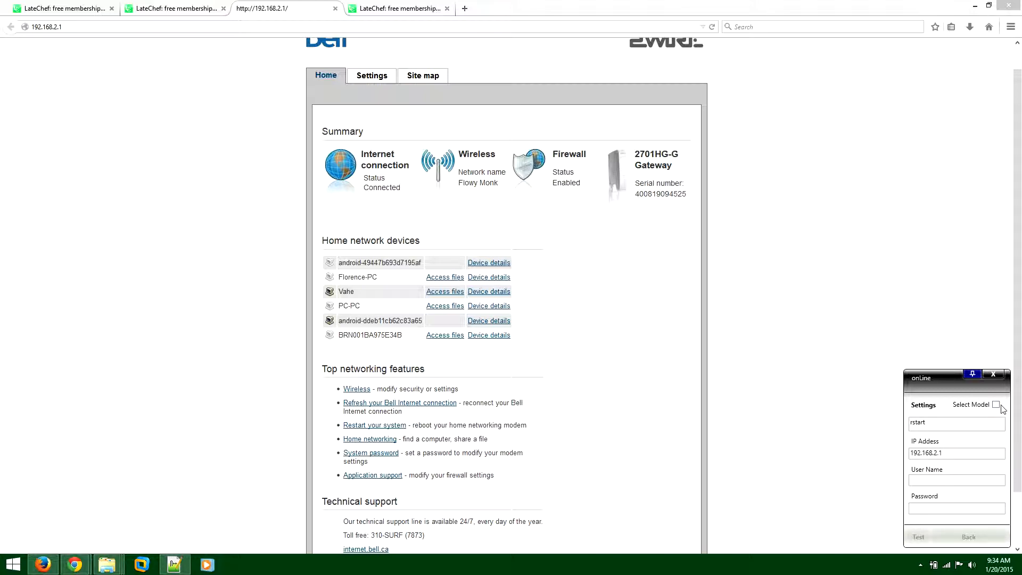
Rewrite onLine's custom command entry so it reads 'reset'
{"action": "left_click", "coordinate": [956, 422]}
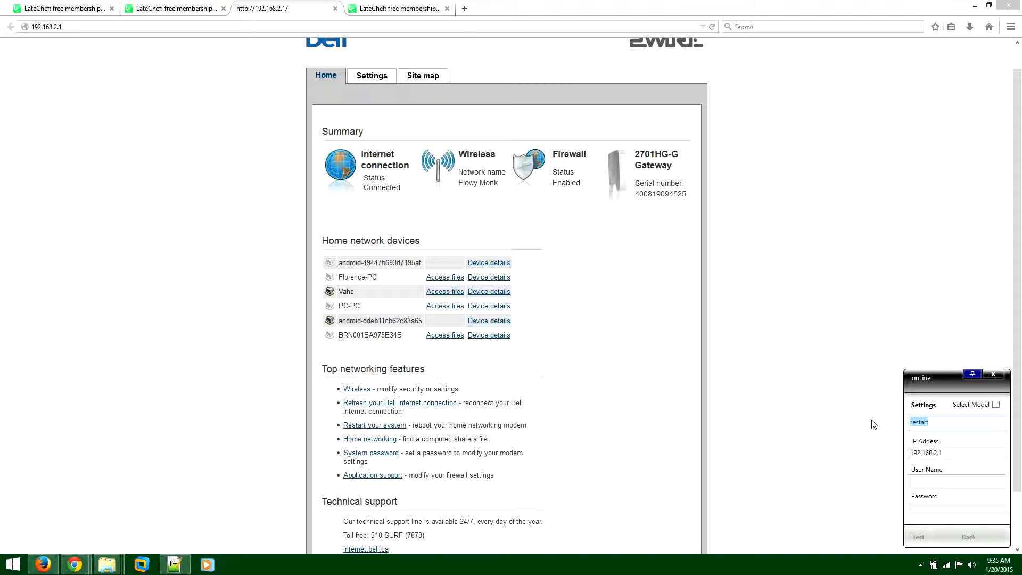
{"action": "type", "text": "reboot"}
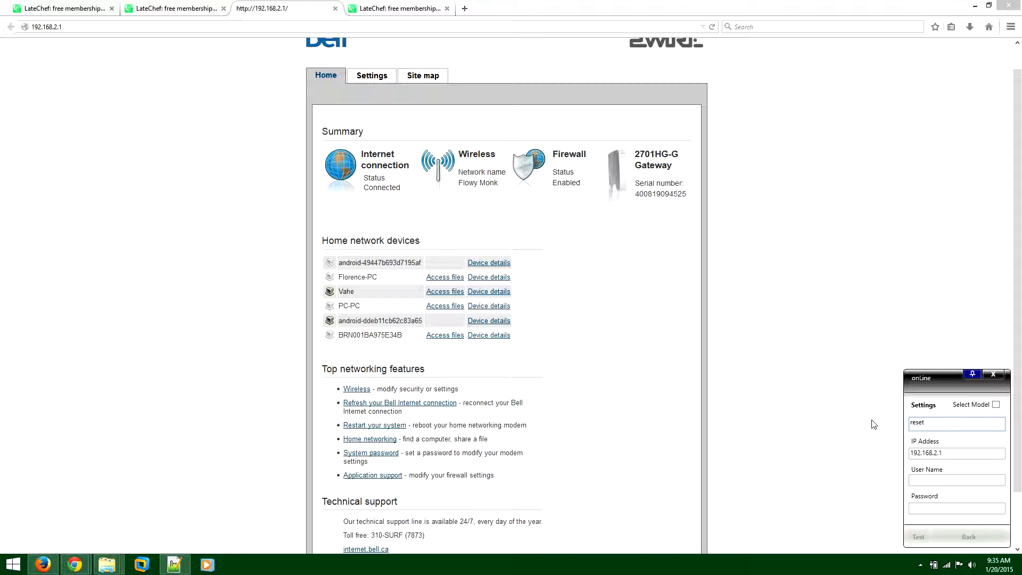
{"action": "triple_click", "coordinate": [956, 422]}
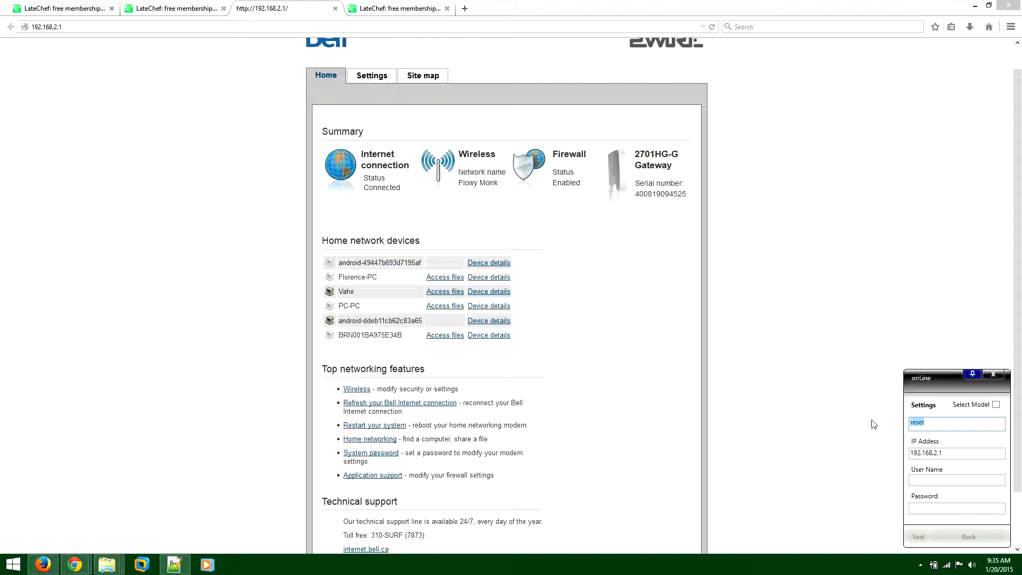
{"action": "mouse_move", "coordinate": [872, 440]}
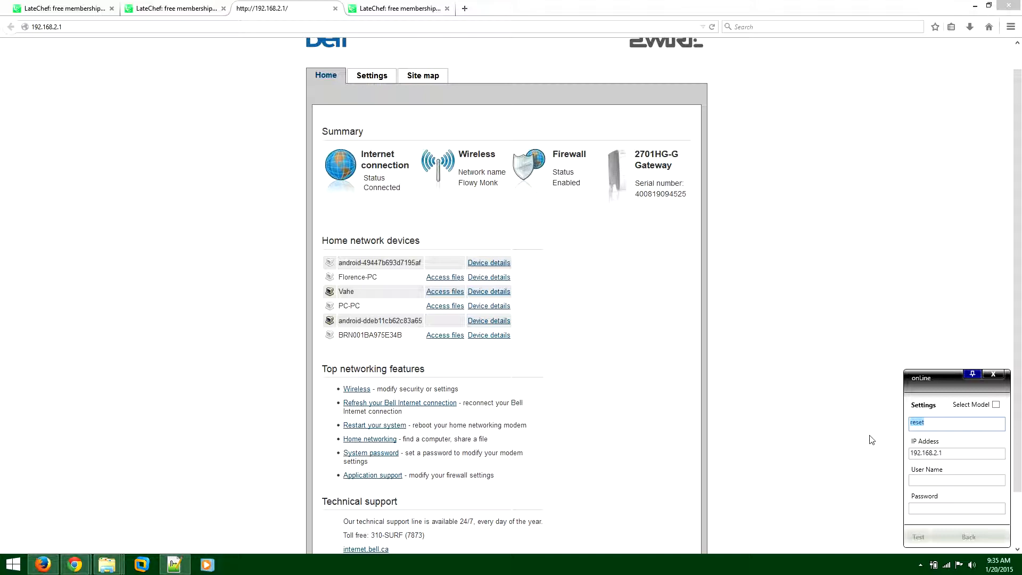
{"action": "left_click", "coordinate": [956, 423]}
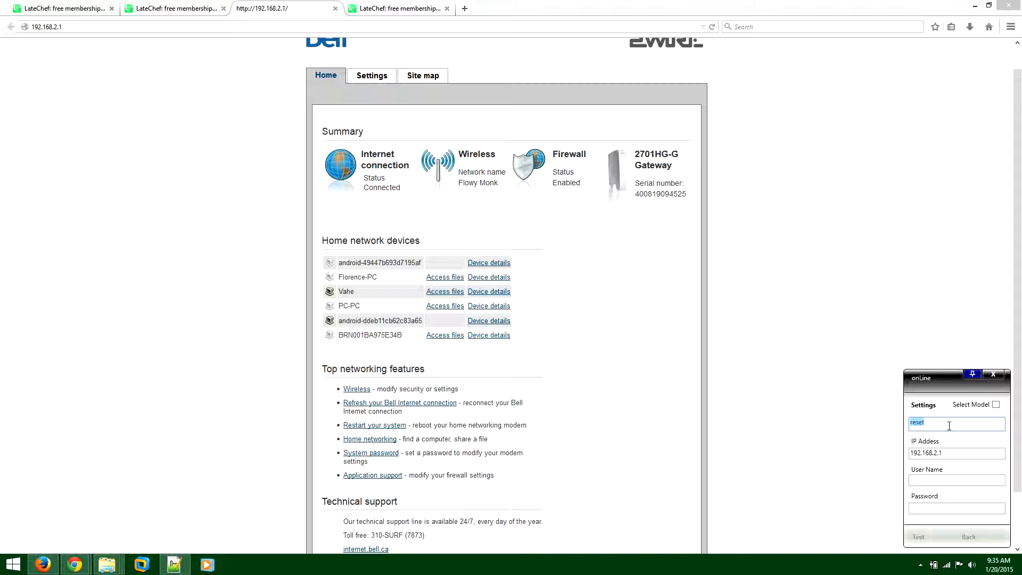
{"action": "left_click", "coordinate": [956, 422]}
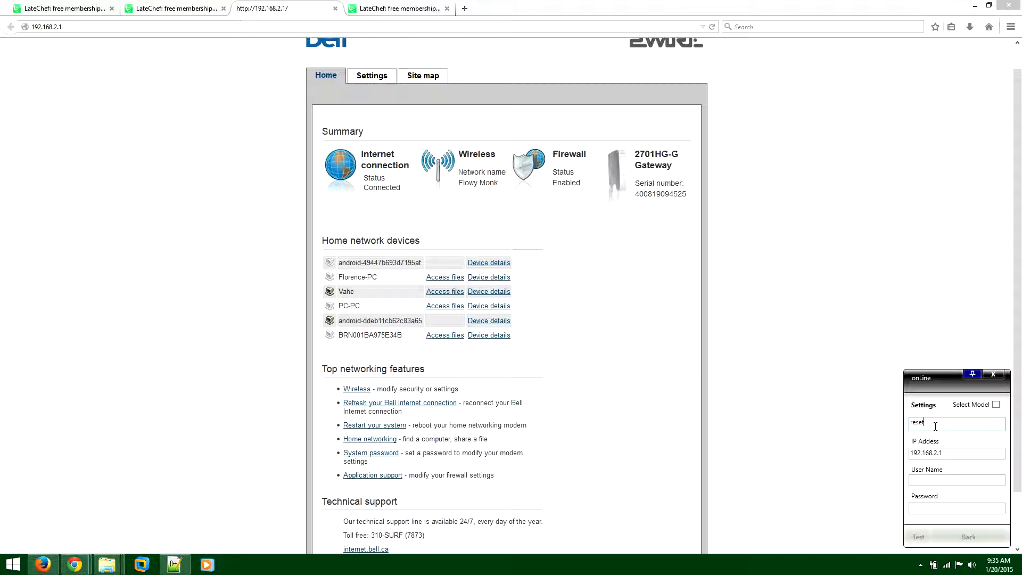
{"action": "left_click", "coordinate": [398, 9]}
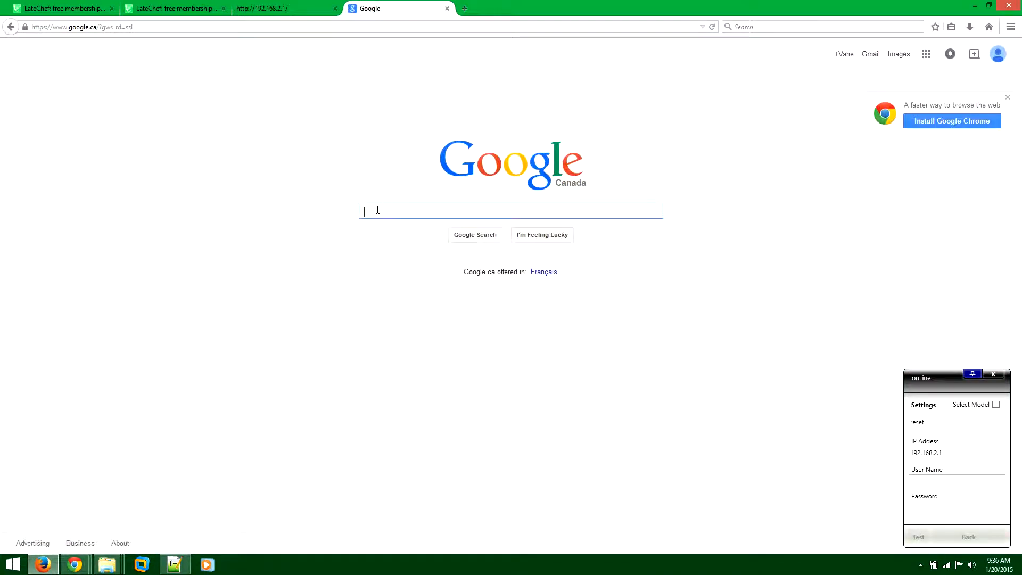
Enter 'telnet remote restart modem model' in Google's search box and select 'modem model'
{"action": "type", "text": "telnet remote"}
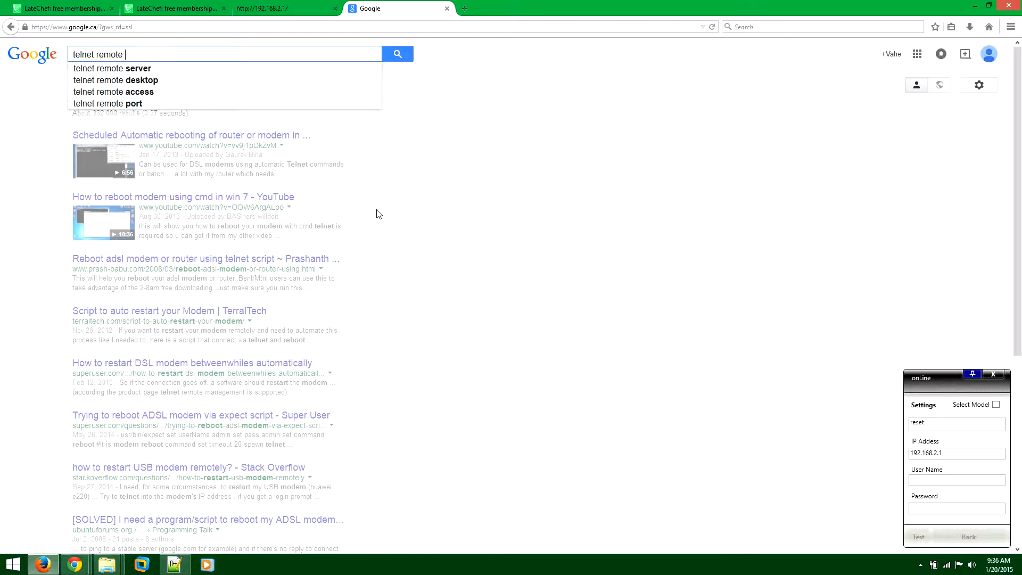
{"action": "type", "text": "restart"}
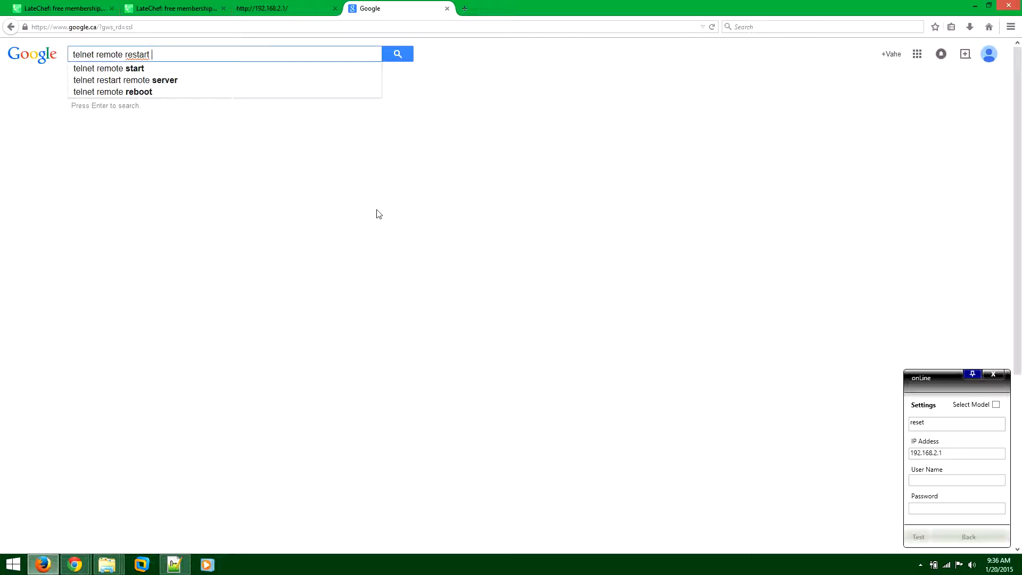
{"action": "type", "text": "mon"}
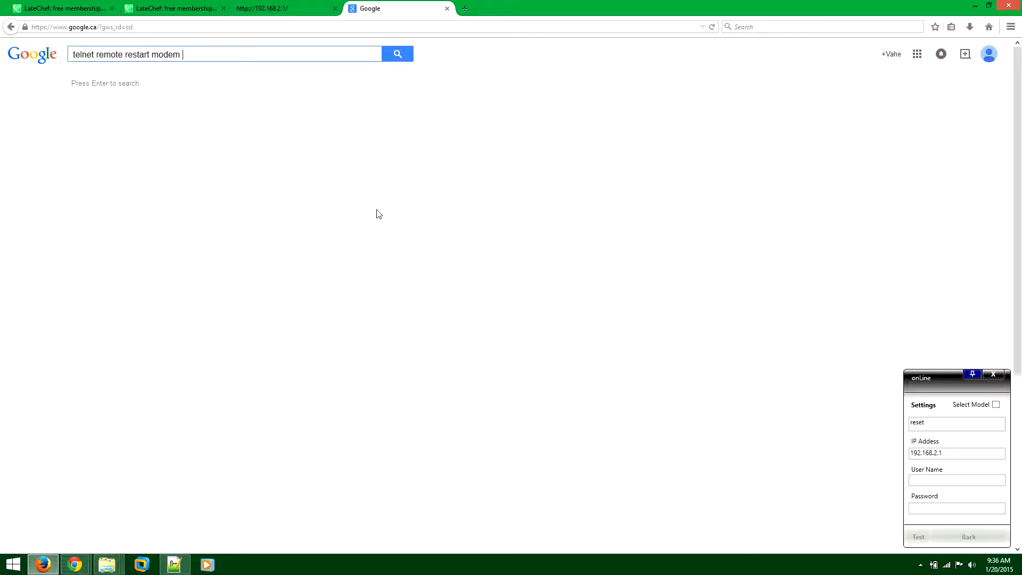
{"action": "type", "text": "no"}
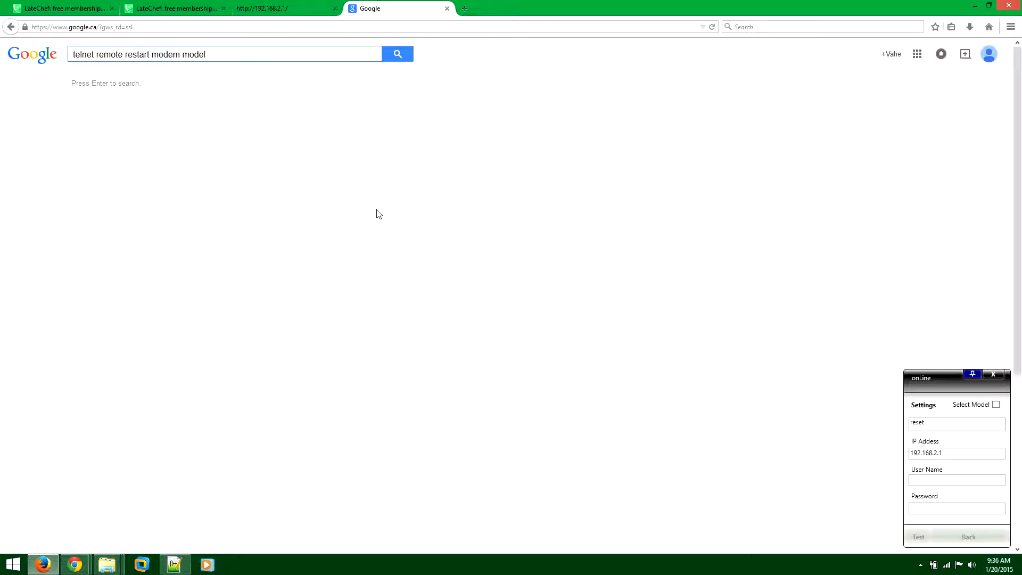
{"action": "double_click", "coordinate": [189, 54]}
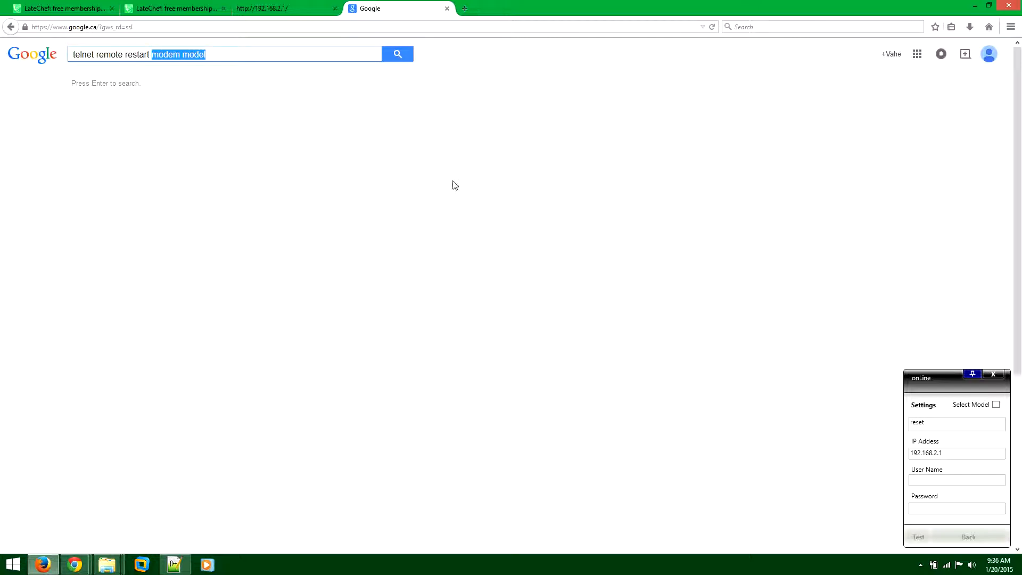
{"action": "mouse_move", "coordinate": [255, 307]}
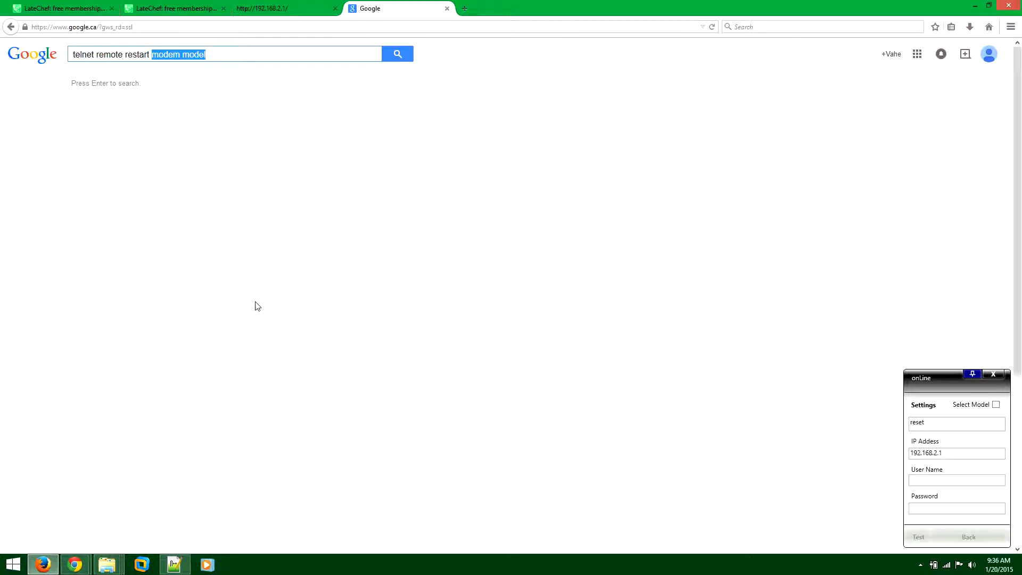
{"action": "mouse_move", "coordinate": [941, 422]}
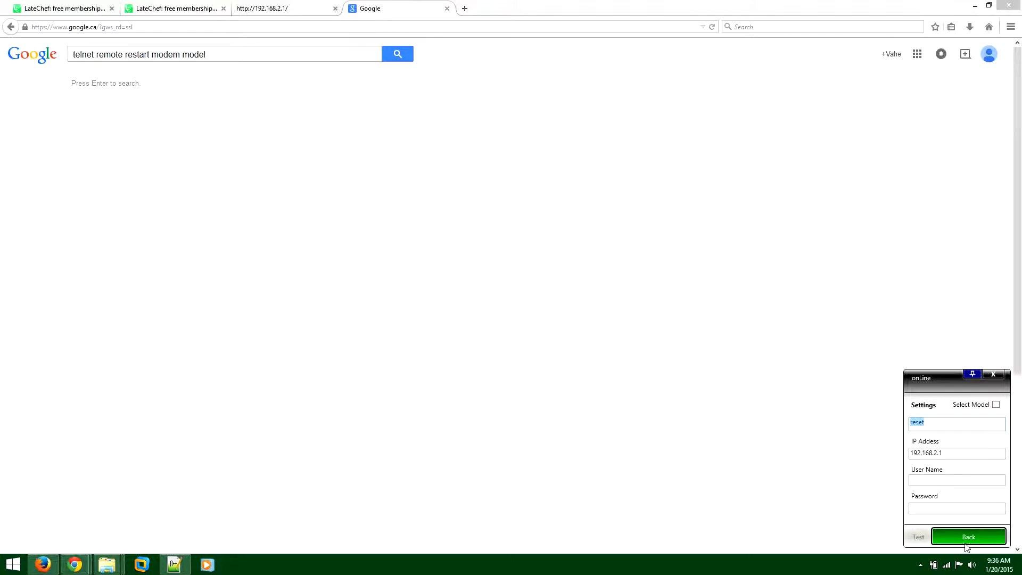
Leave Settings for onLine's main screen showing the Auto Start checkbox
{"action": "left_click", "coordinate": [968, 537]}
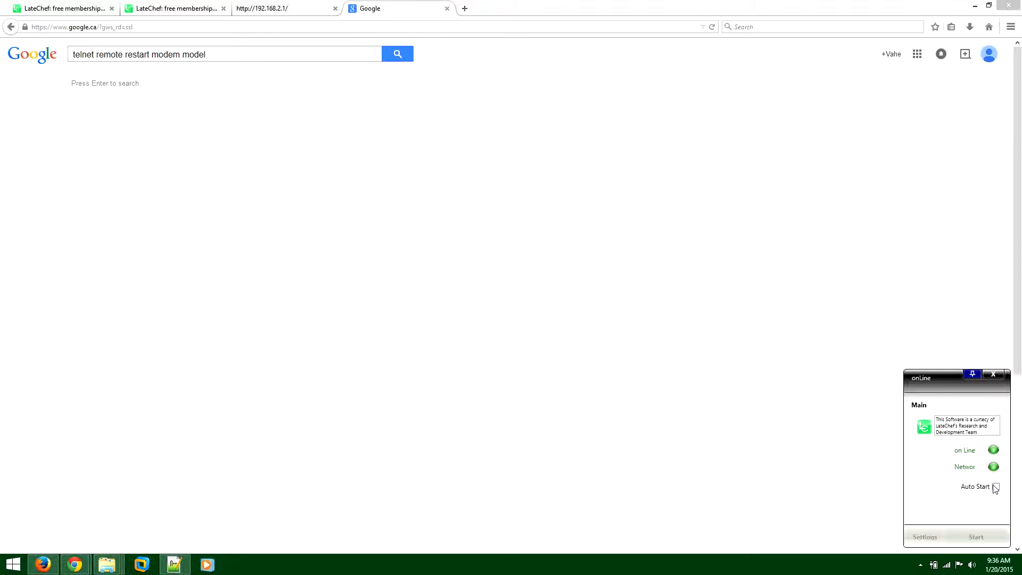
{"action": "mouse_move", "coordinate": [981, 476]}
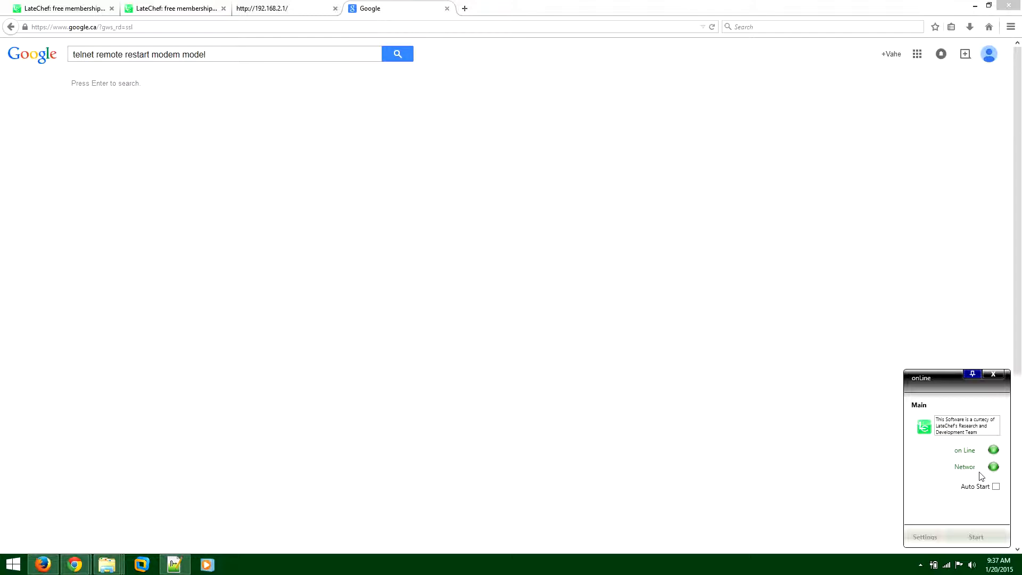
{"action": "mouse_move", "coordinate": [837, 41]}
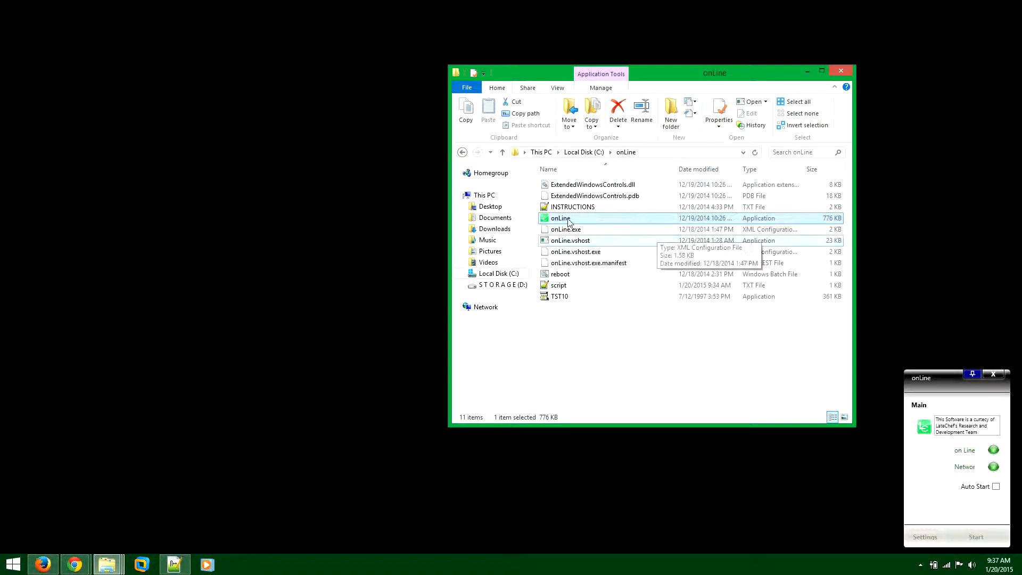
Send onLine.exe to the desktop as a shortcut, then move it into Startup, replacing the old one
{"action": "right_click", "coordinate": [560, 218]}
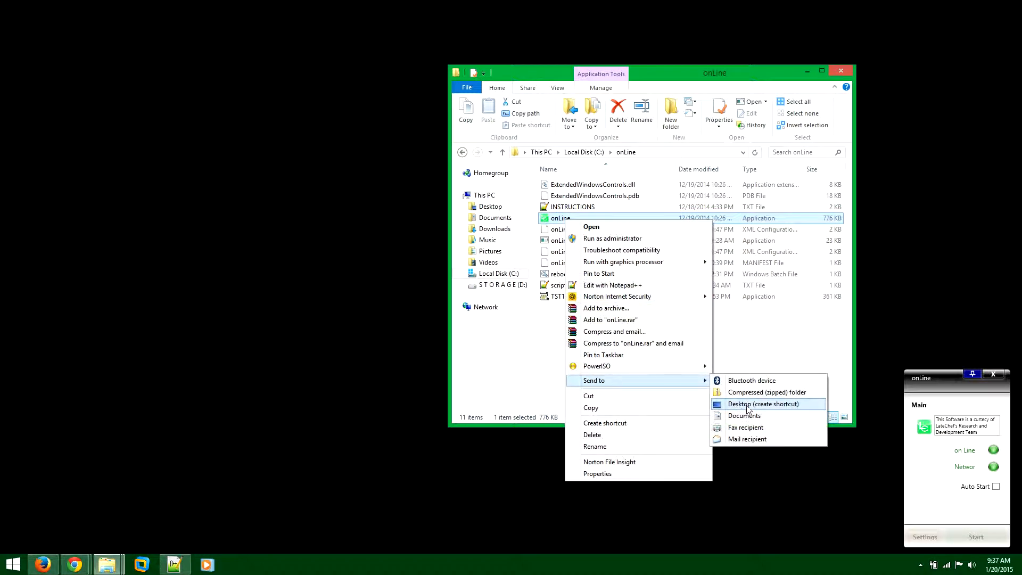
{"action": "left_click", "coordinate": [762, 404]}
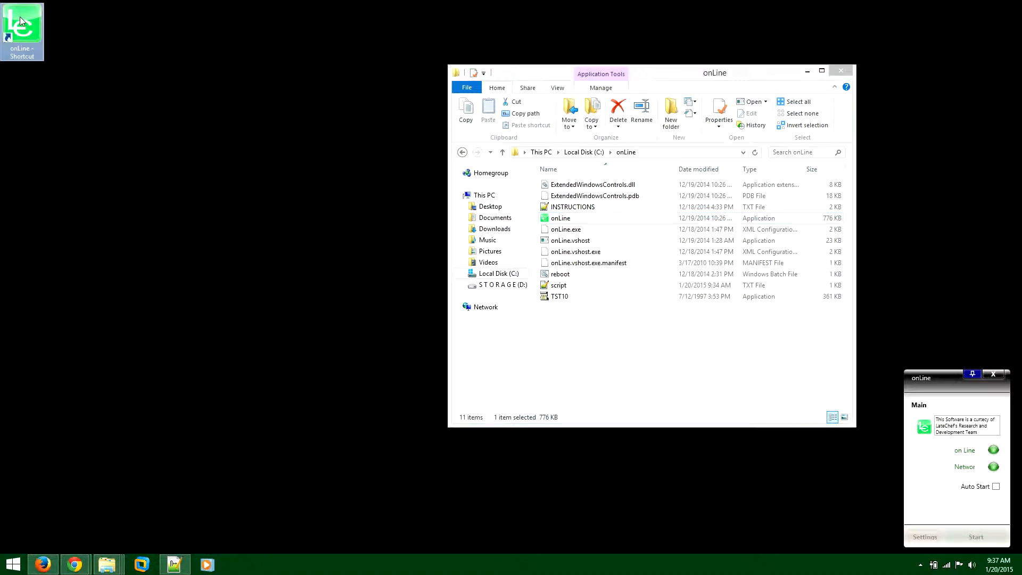
{"action": "right_click", "coordinate": [21, 29]}
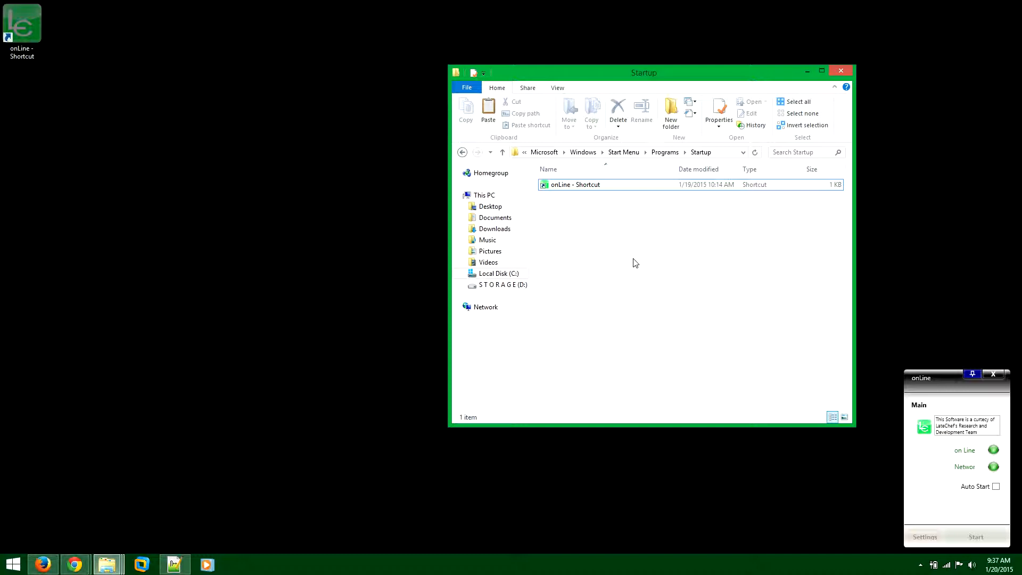
{"action": "left_click", "coordinate": [488, 108]}
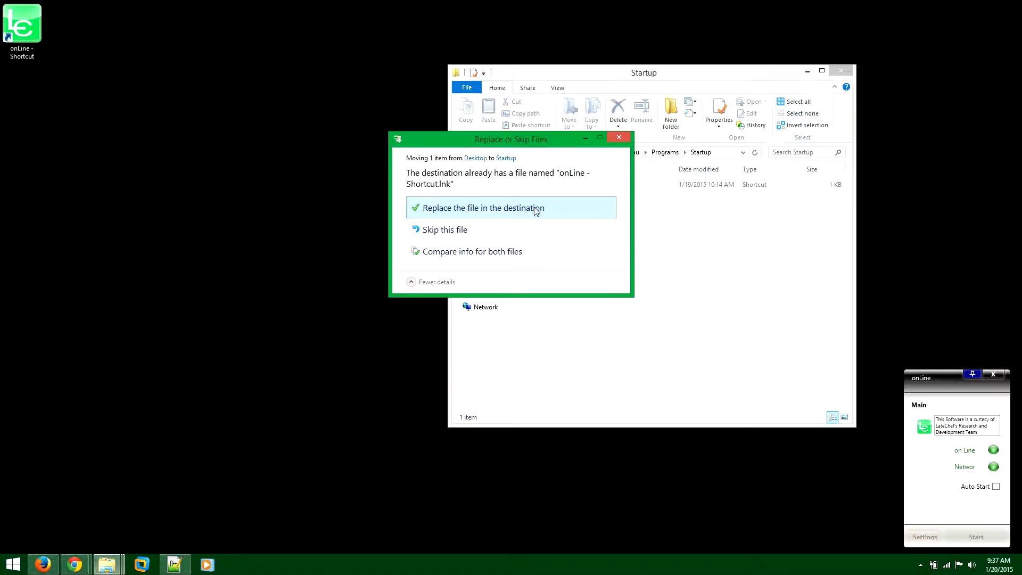
{"action": "left_click", "coordinate": [482, 207]}
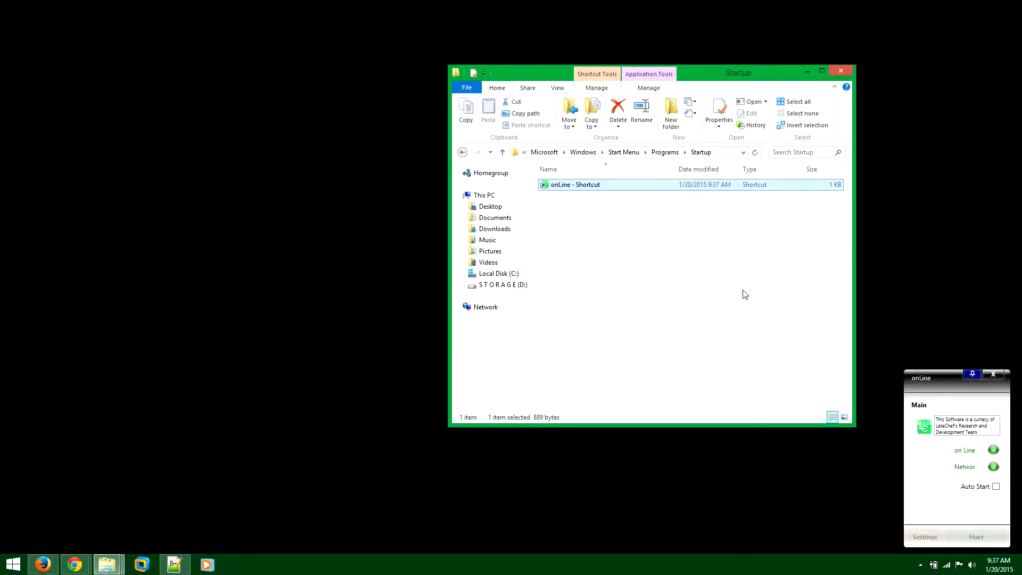
{"action": "mouse_move", "coordinate": [555, 185]}
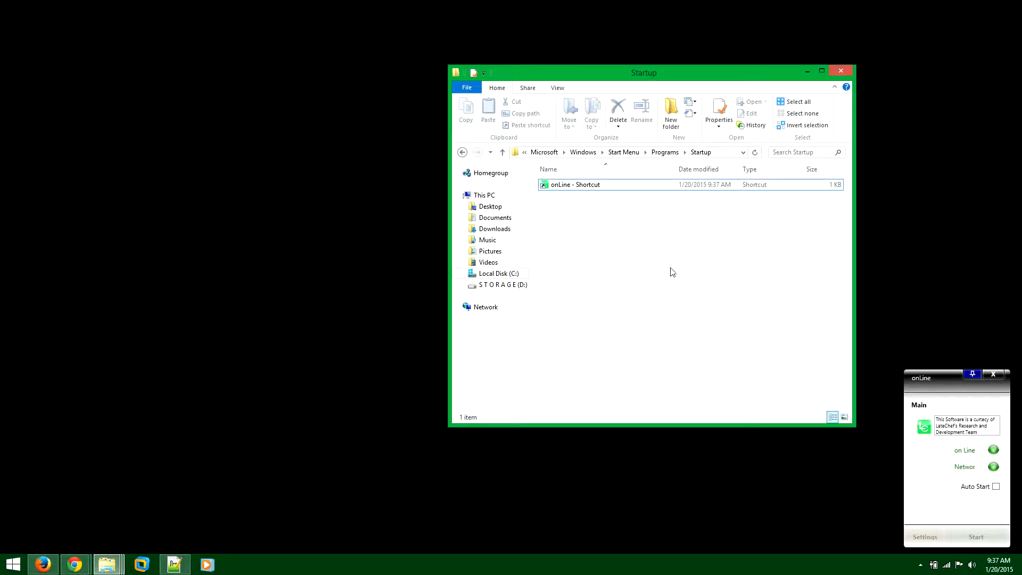
{"action": "mouse_move", "coordinate": [689, 299]}
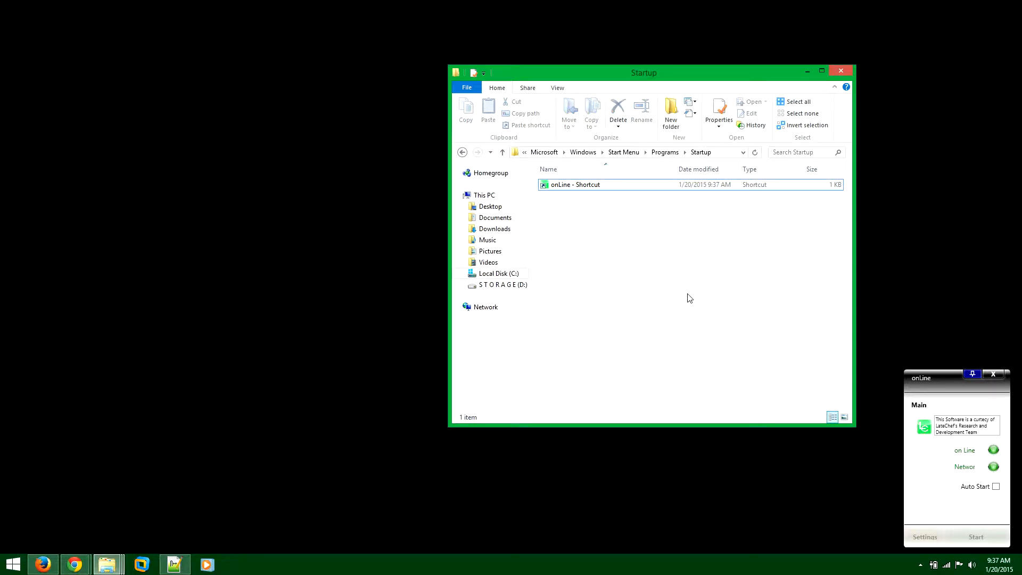